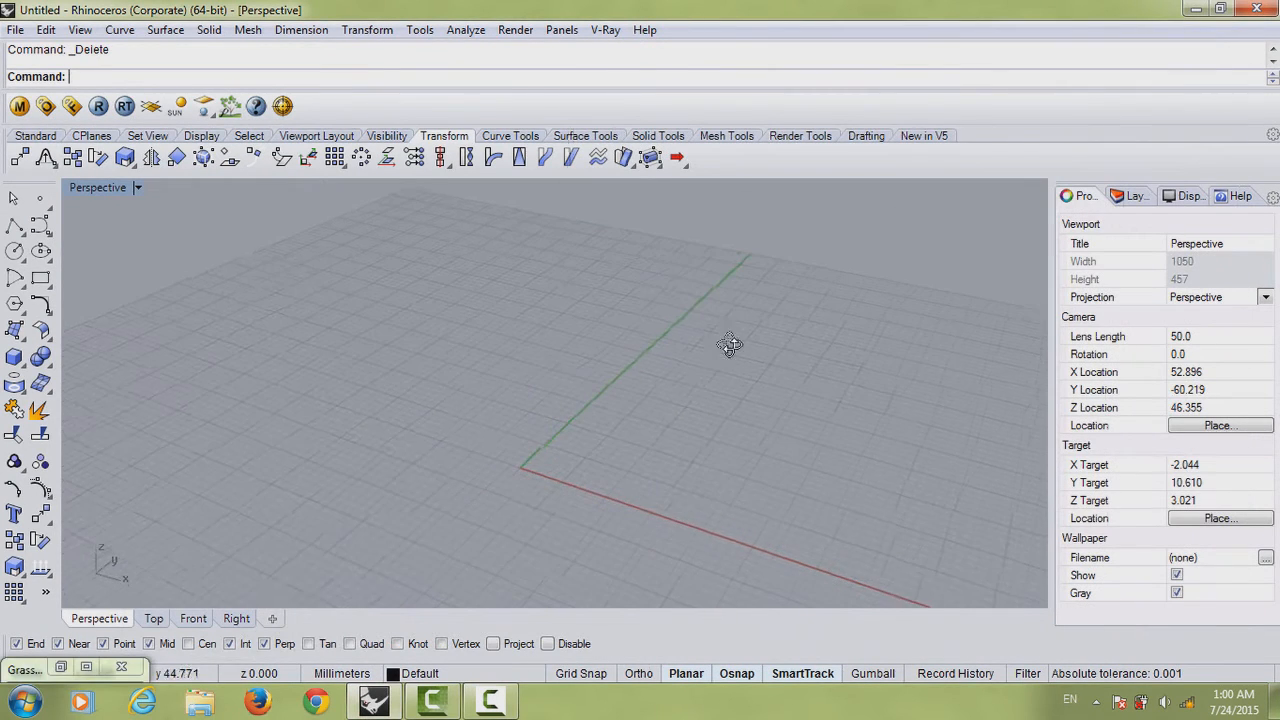
From the Top view, sketch several gently wavy interpolated curves as loft sections
{"action": "left_click_drag", "start_coordinate": [730, 345], "coordinate": [640, 372]}
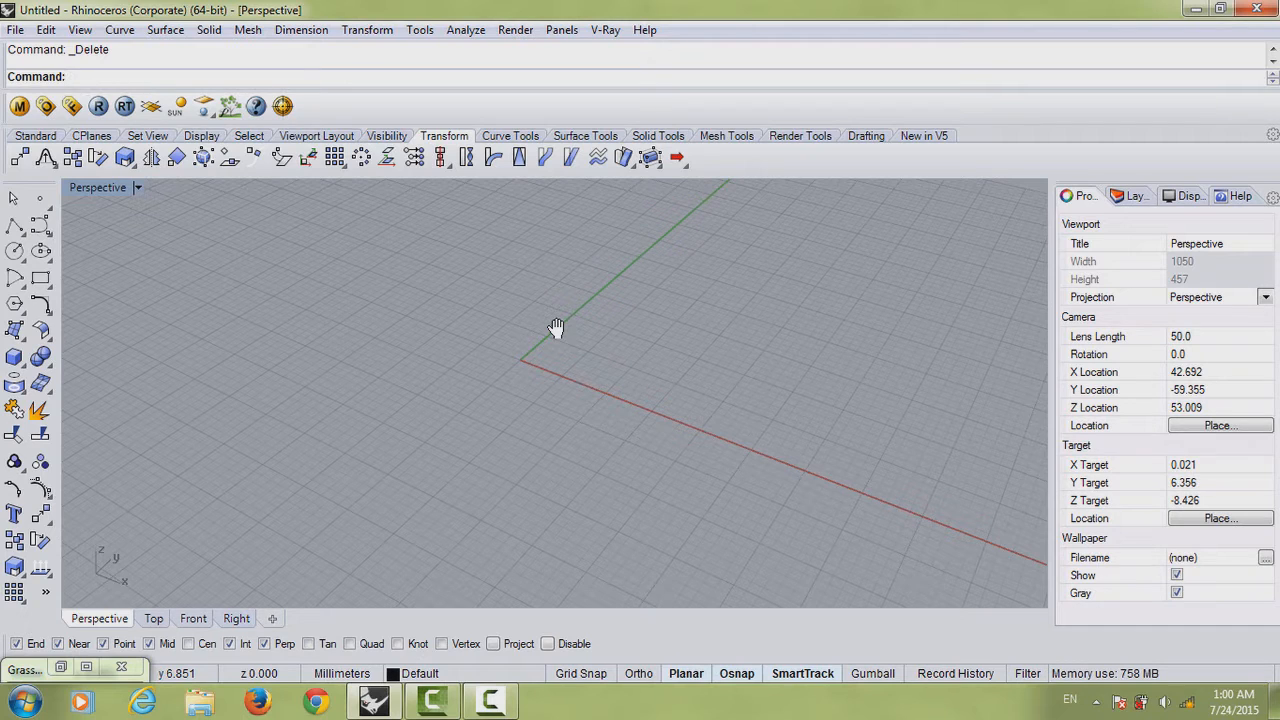
{"action": "mouse_move", "coordinate": [548, 340]}
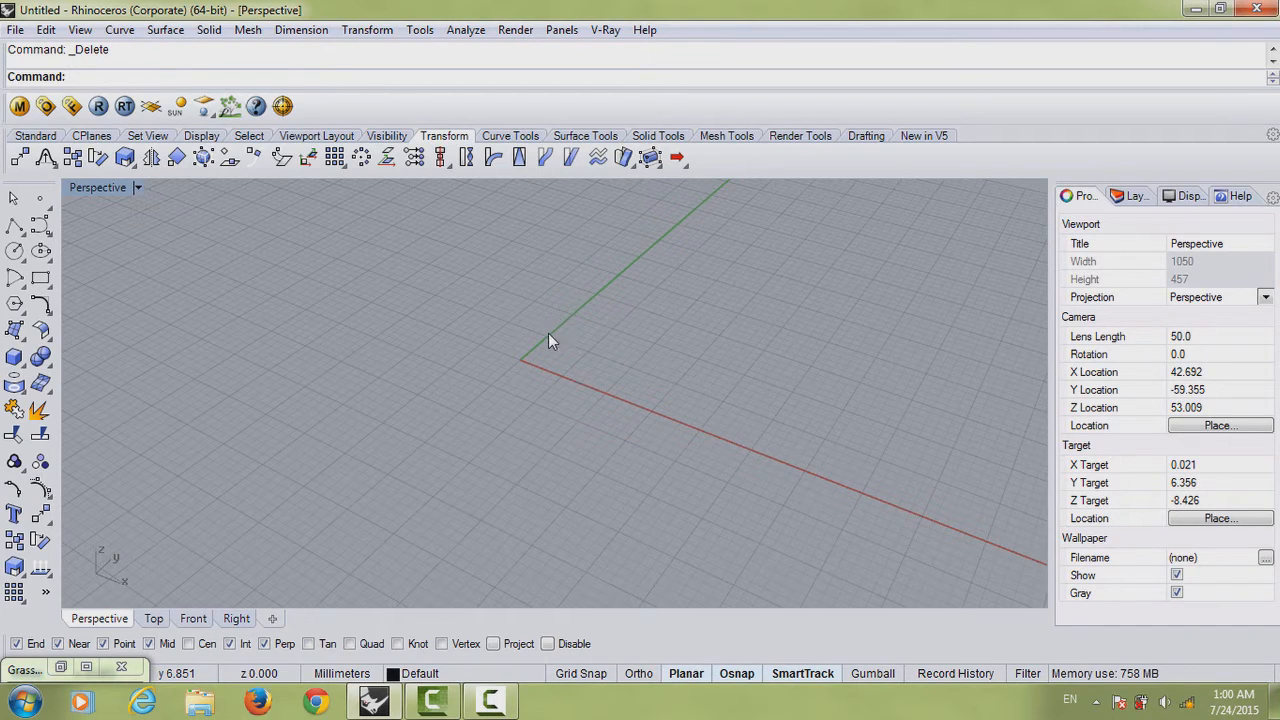
{"action": "mouse_move", "coordinate": [90, 224]}
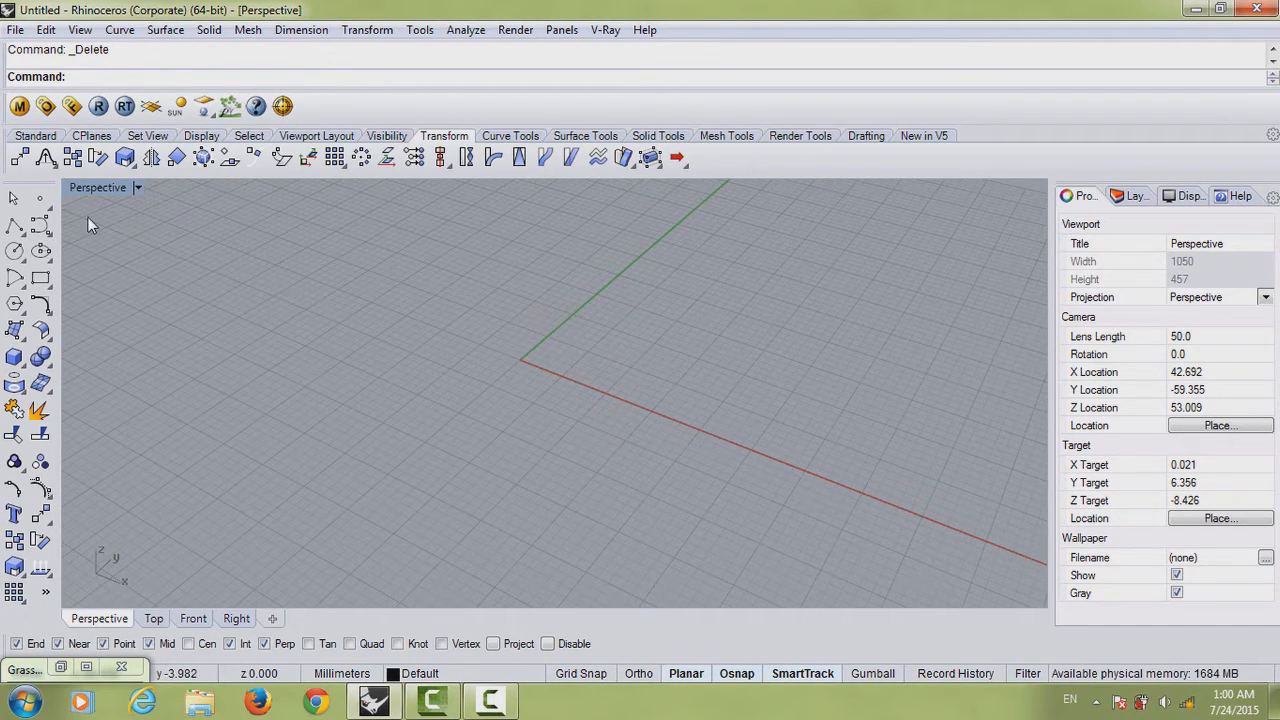
{"action": "left_click", "coordinate": [153, 618]}
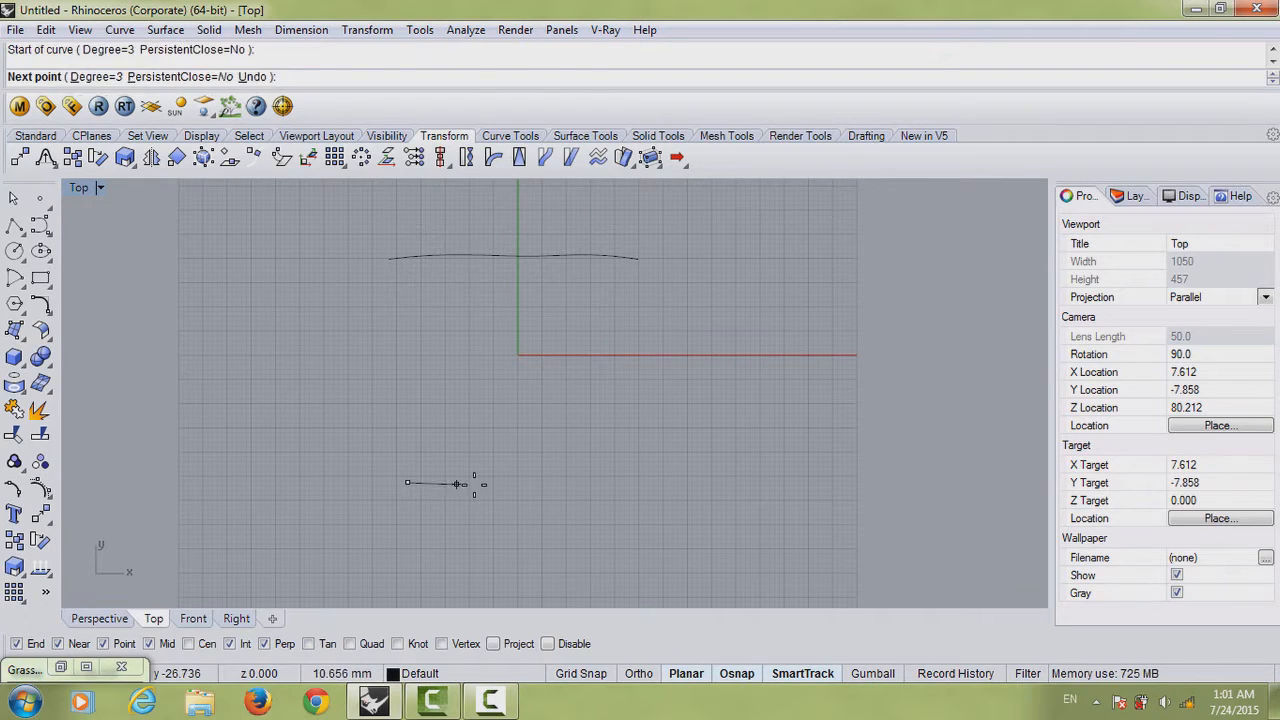
{"action": "left_click", "coordinate": [595, 480]}
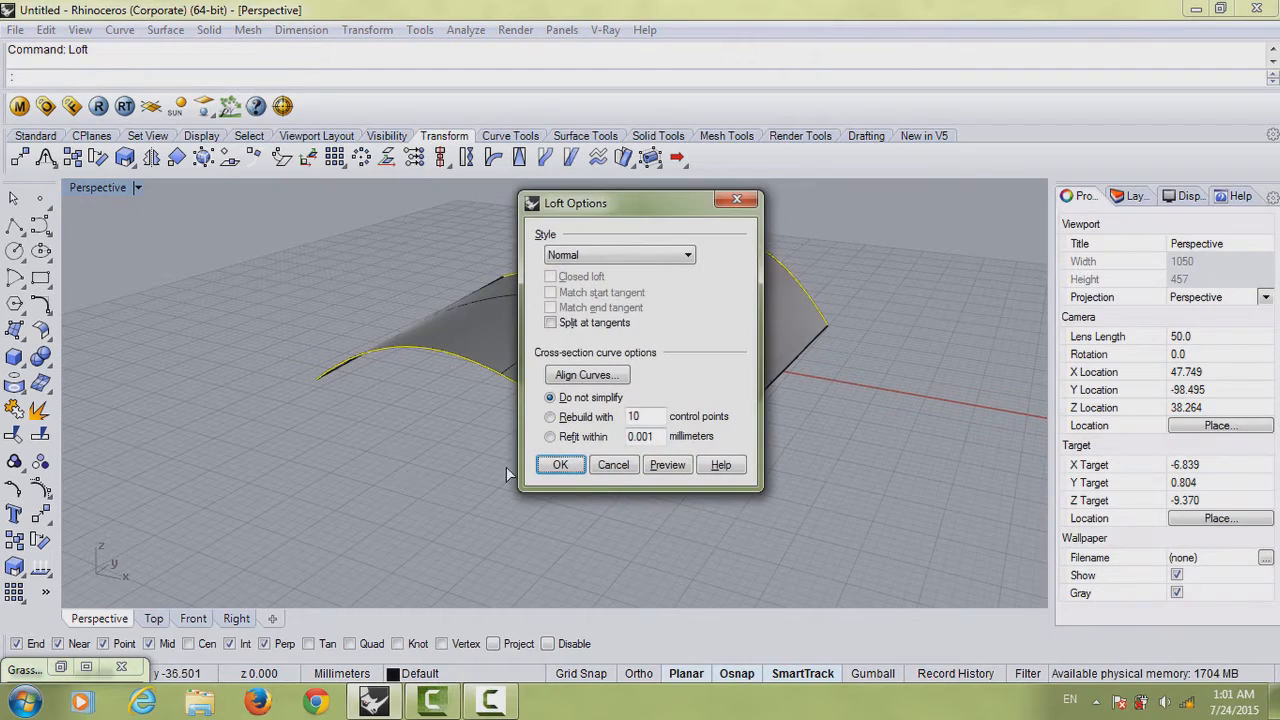
Accept the Normal-style Loft options to create the arched surface
{"action": "left_click", "coordinate": [559, 464]}
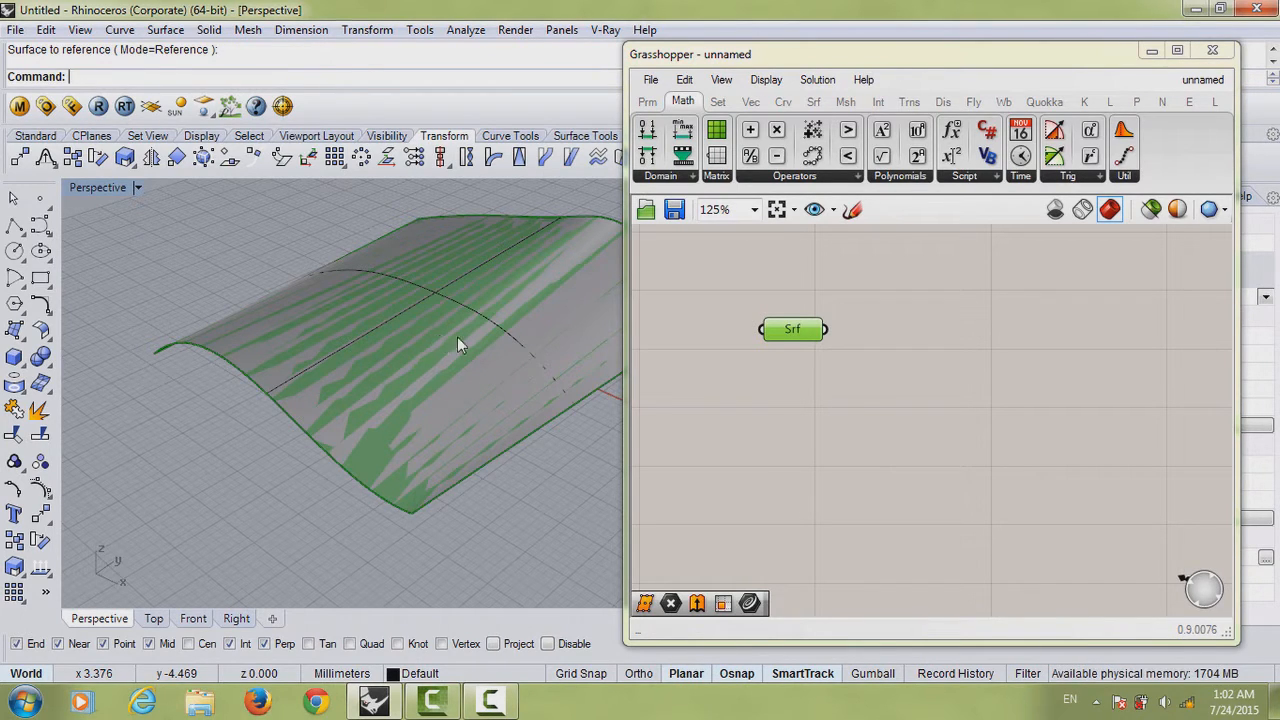
Reference the lofted surface in the Srf parameter and move it to confirm the live link
{"action": "key", "text": "Delete"}
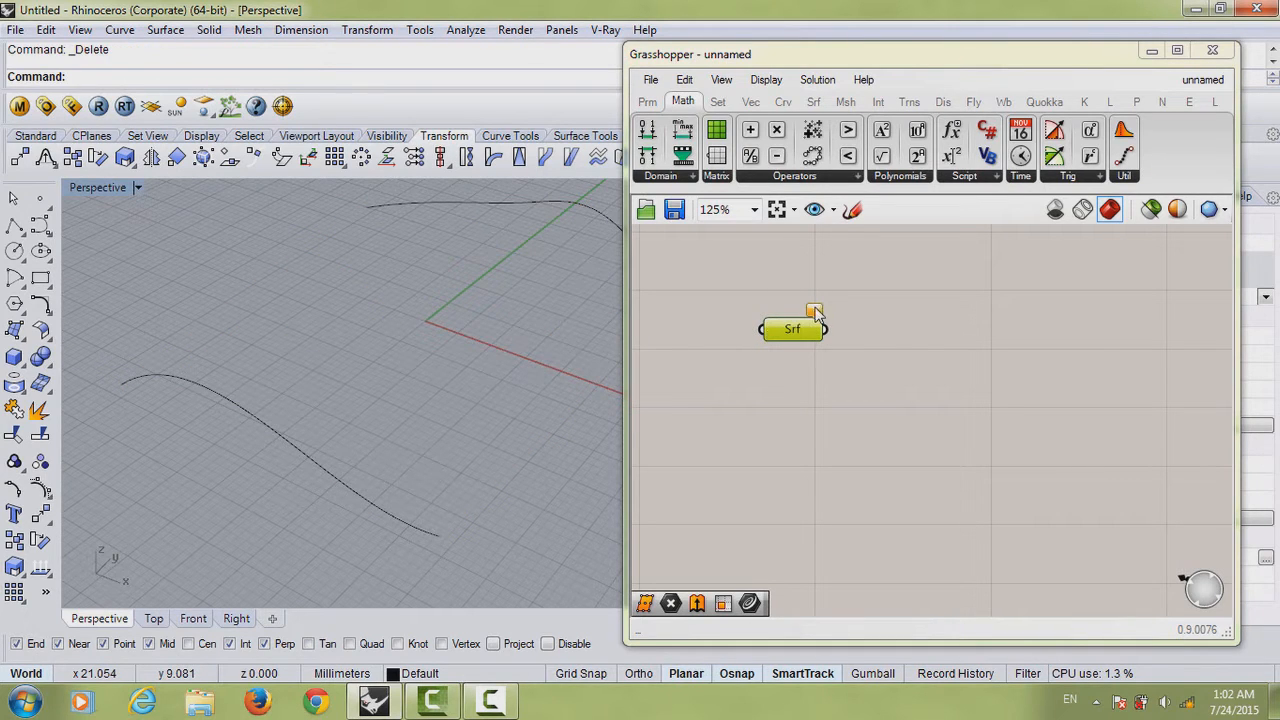
{"action": "key", "text": "ctrl+z"}
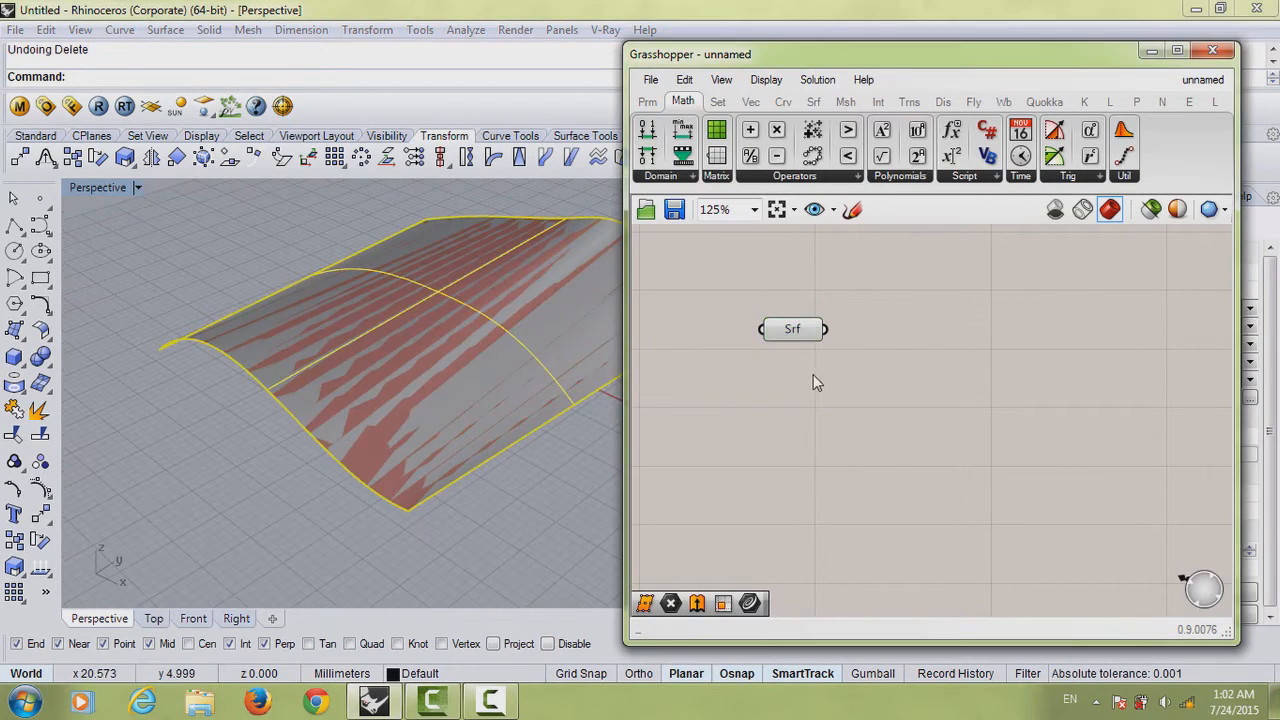
{"action": "right_click", "coordinate": [793, 328]}
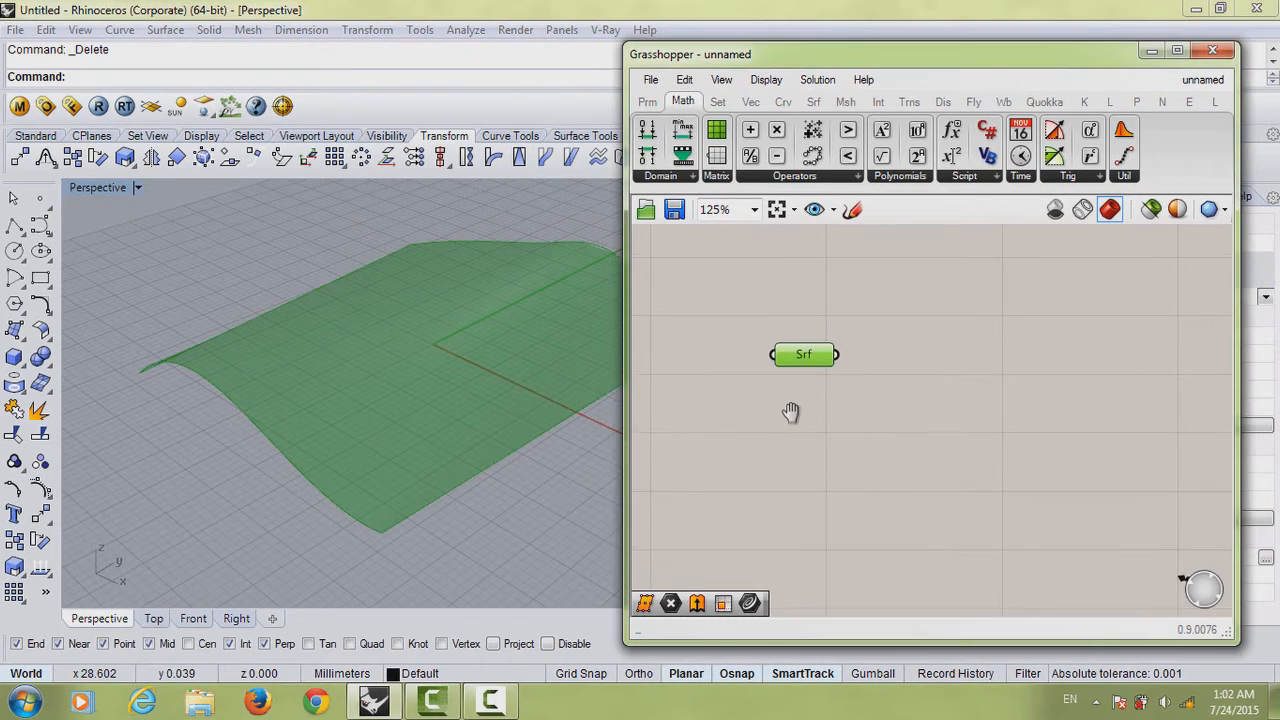
{"action": "left_click_drag", "start_coordinate": [804, 354], "coordinate": [790, 359]}
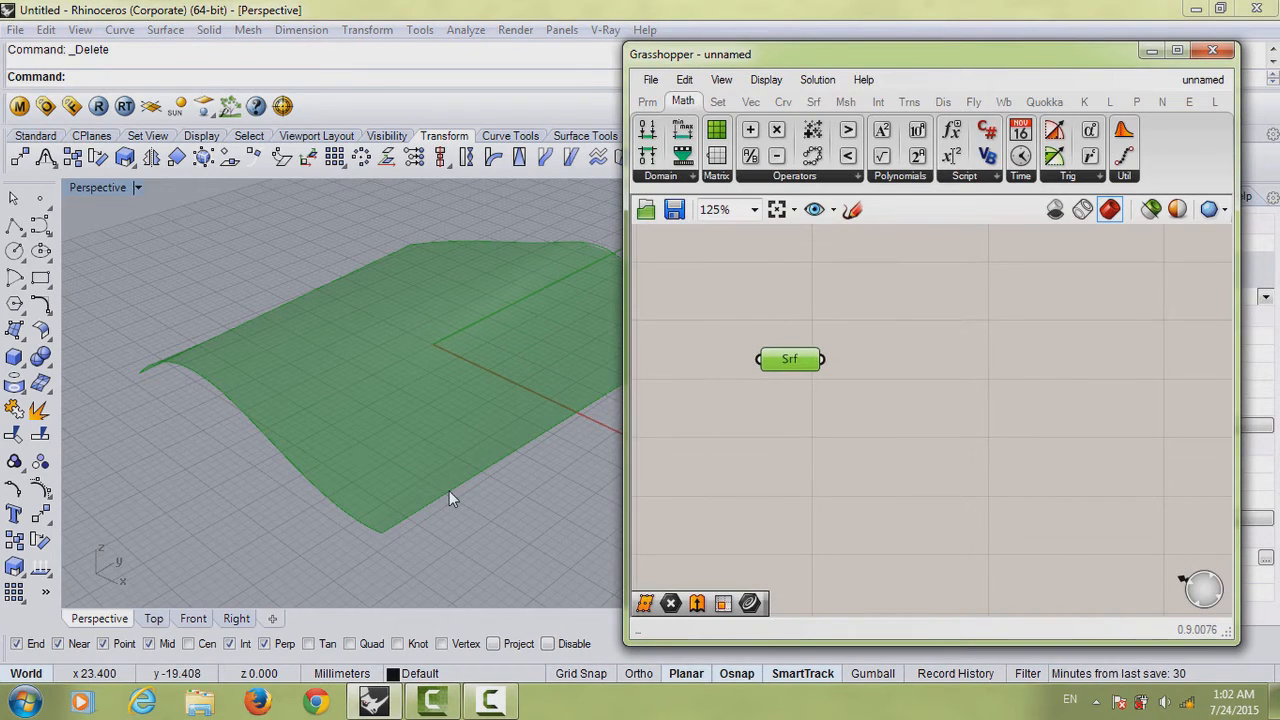
{"action": "key", "text": "ctrl+z"}
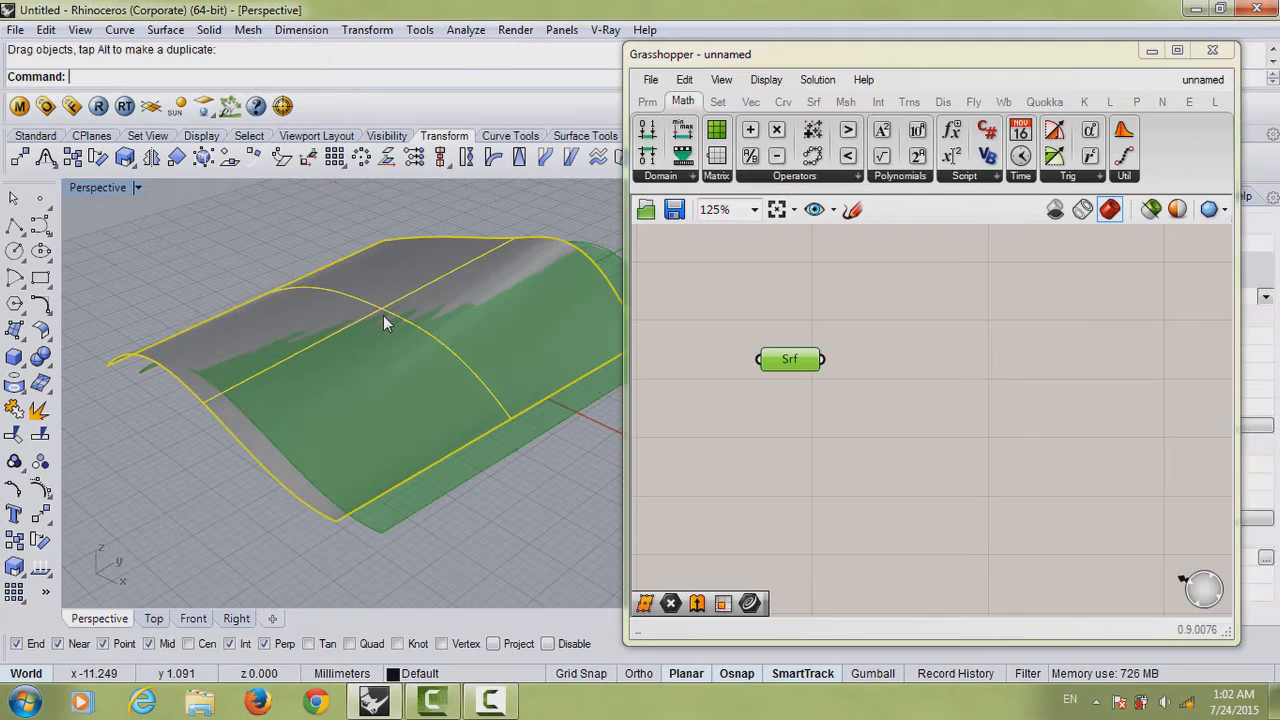
{"action": "left_click_drag", "start_coordinate": [385, 322], "coordinate": [483, 382]}
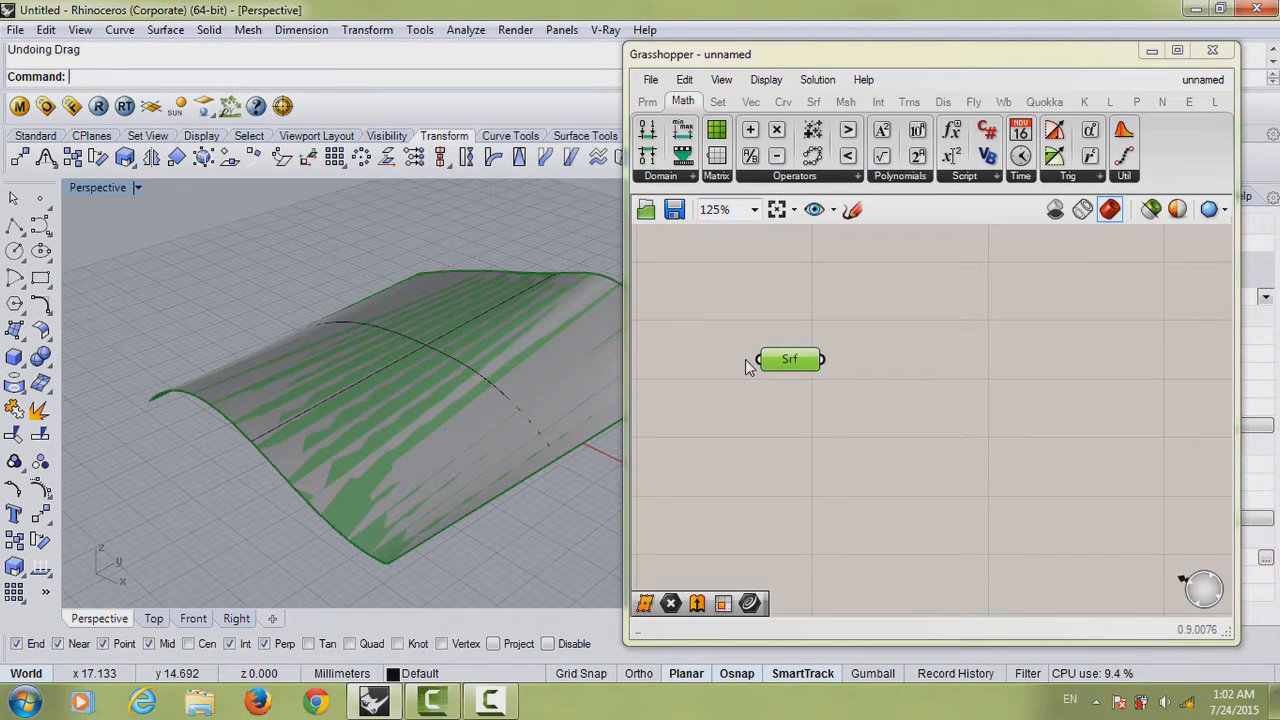
{"action": "left_click_drag", "start_coordinate": [790, 359], "coordinate": [756, 338]}
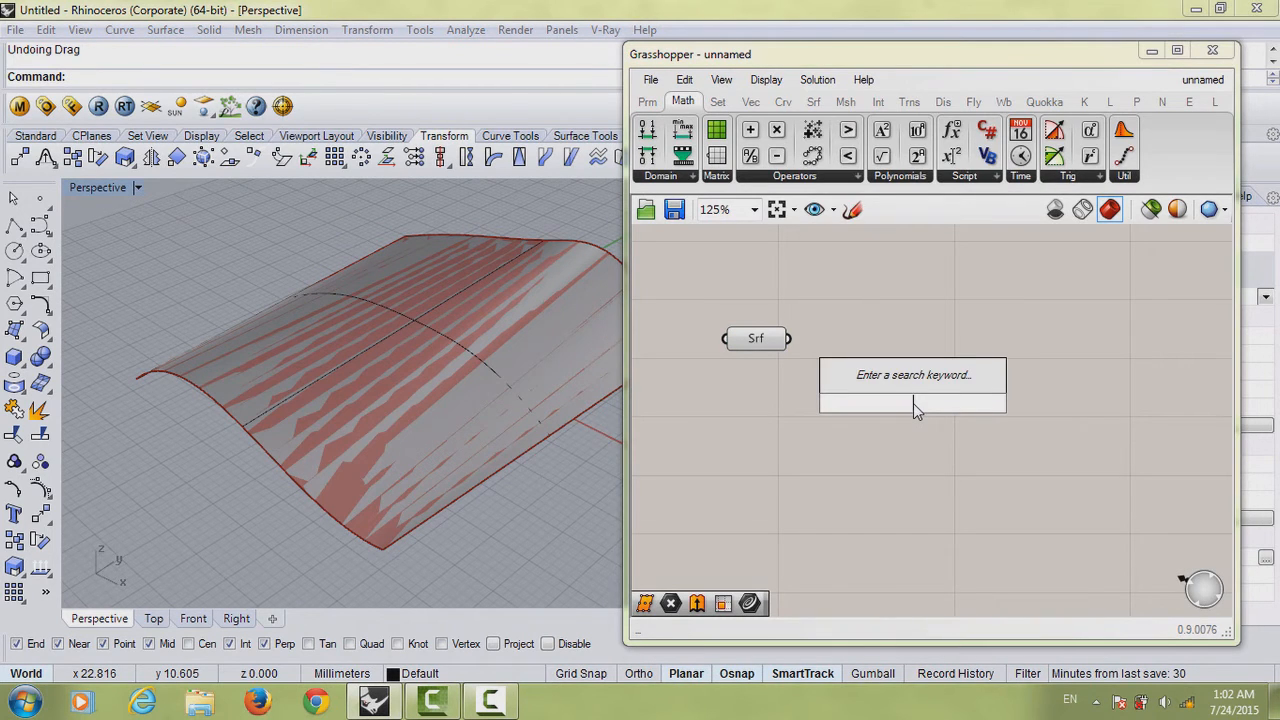
Add Divide Surface and feed it the referenced surface
{"action": "type", "text": "divide"}
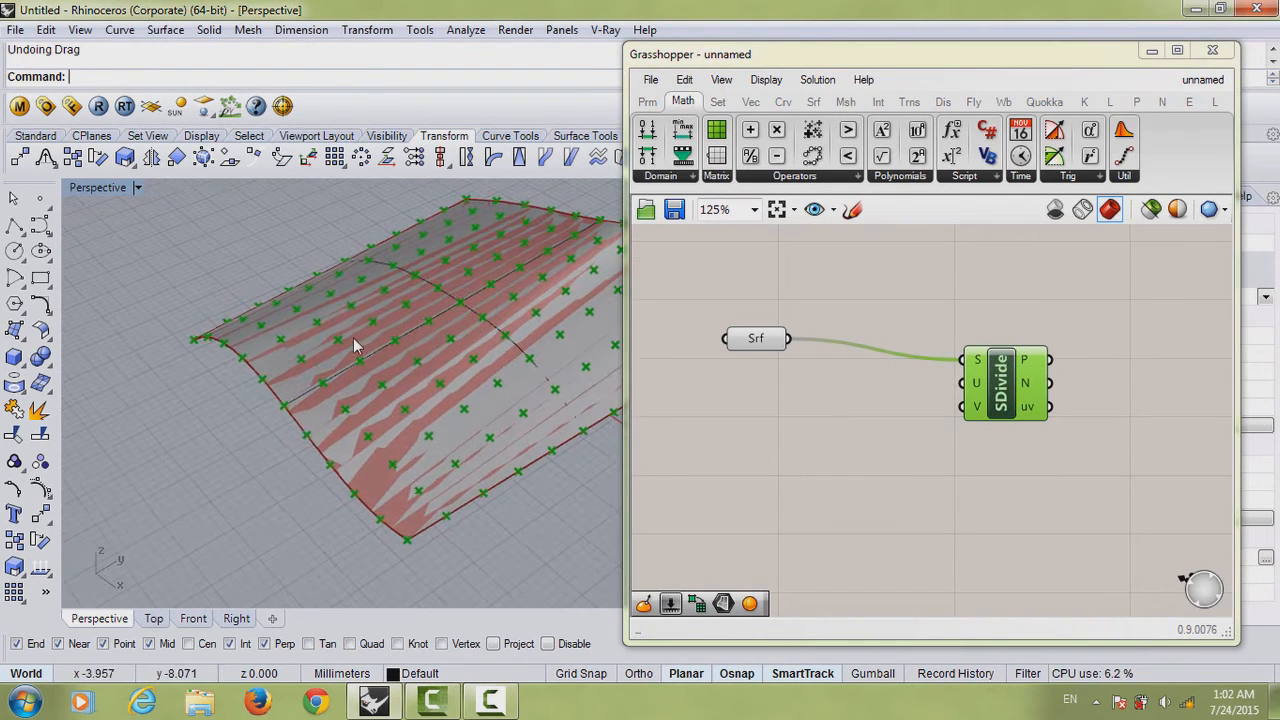
{"action": "left_click_drag", "start_coordinate": [350, 345], "coordinate": [540, 283]}
{"action": "type", "text": "slider"}
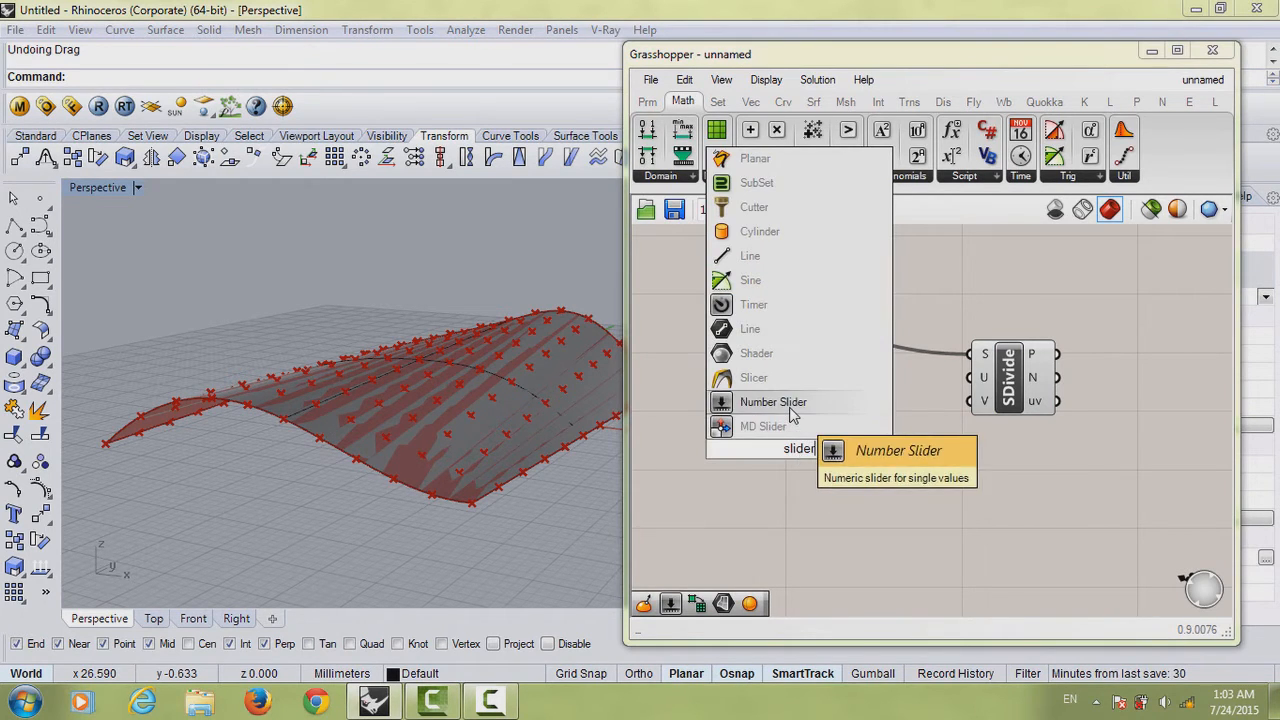
Add U Count and V Count sliders (max 50) set to 17 and 18 driving the division
{"action": "left_click", "coordinate": [773, 401]}
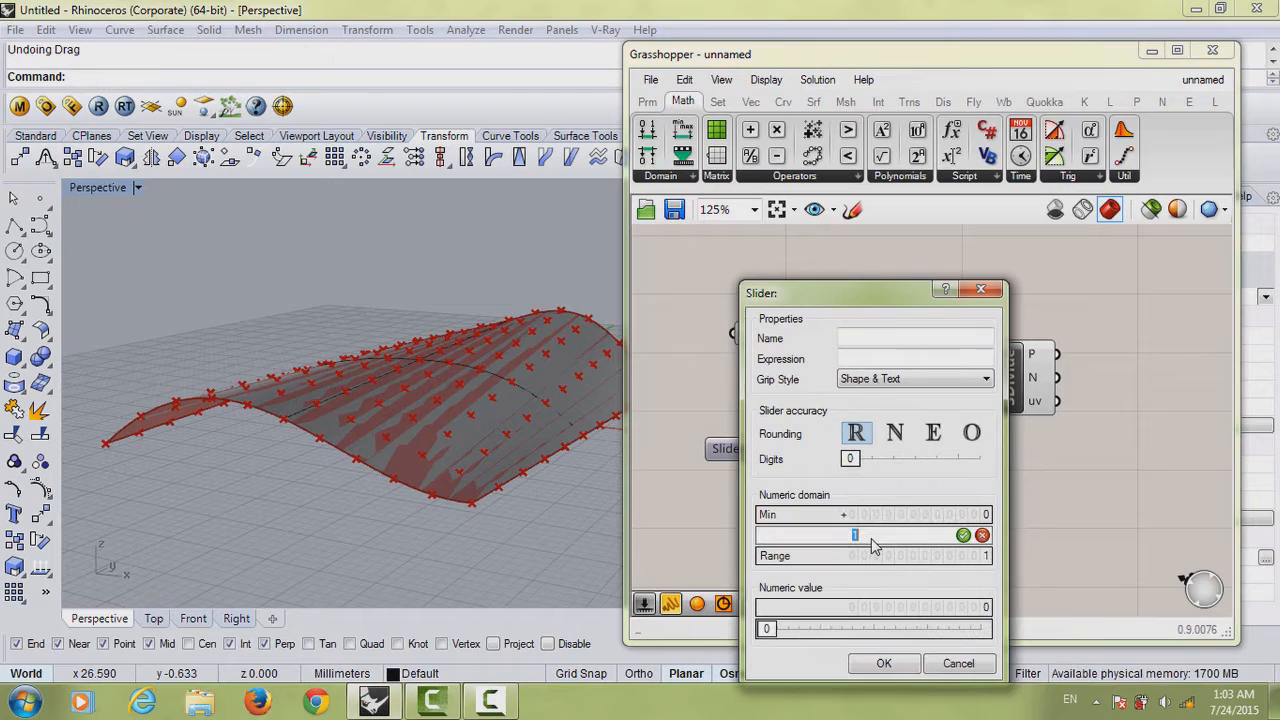
{"action": "type", "text": "50"}
{"action": "left_click", "coordinate": [915, 338]}
{"action": "type", "text": "V Count"}
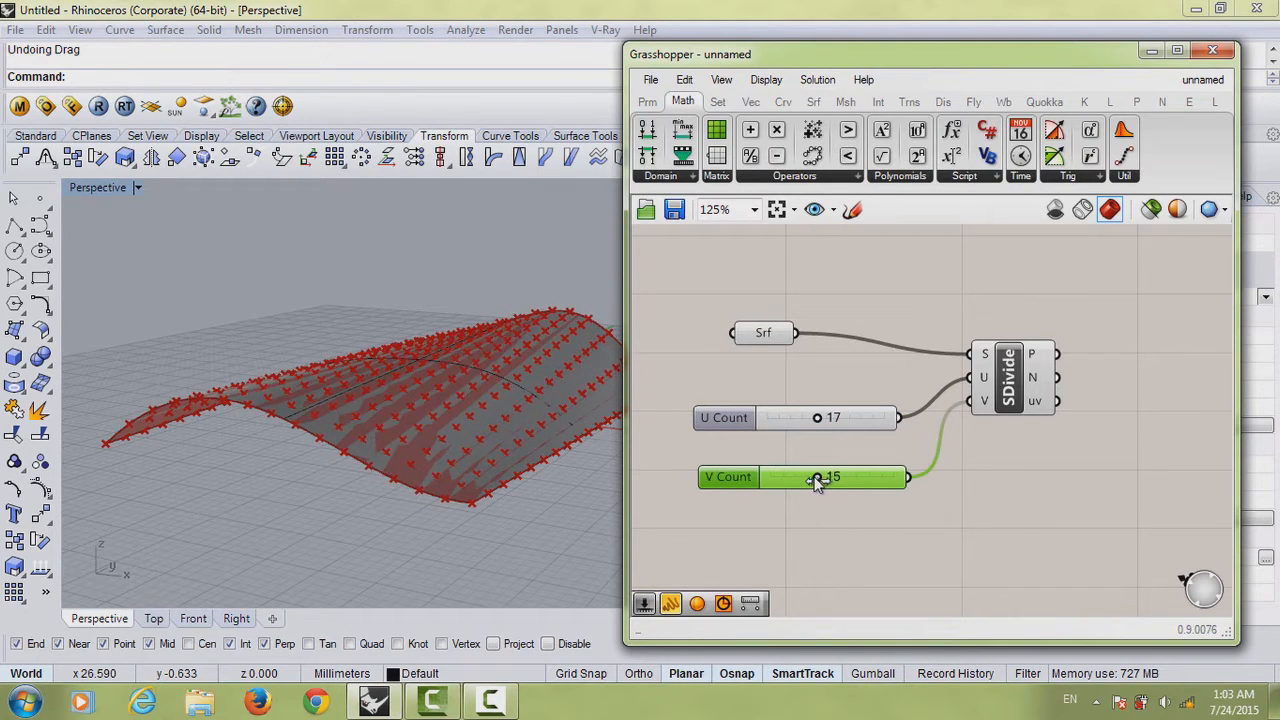
{"action": "left_click_drag", "start_coordinate": [817, 476], "coordinate": [826, 476]}
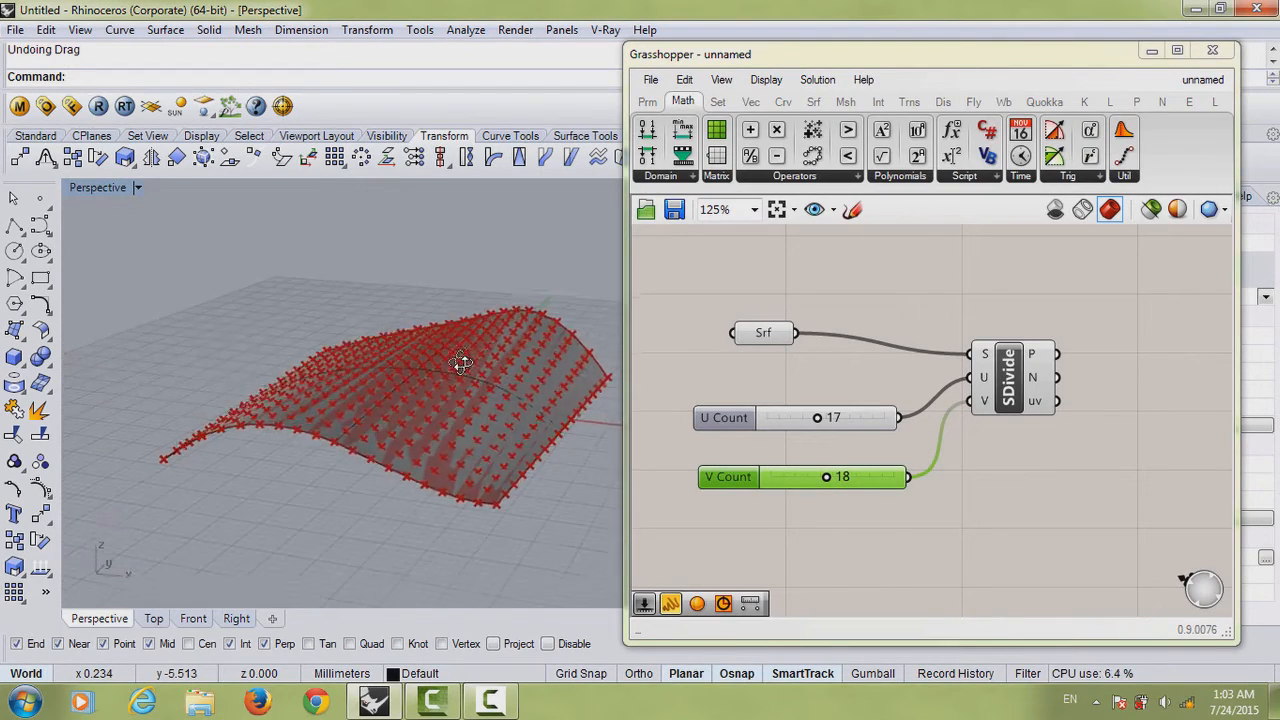
{"action": "left_click_drag", "start_coordinate": [460, 360], "coordinate": [390, 420]}
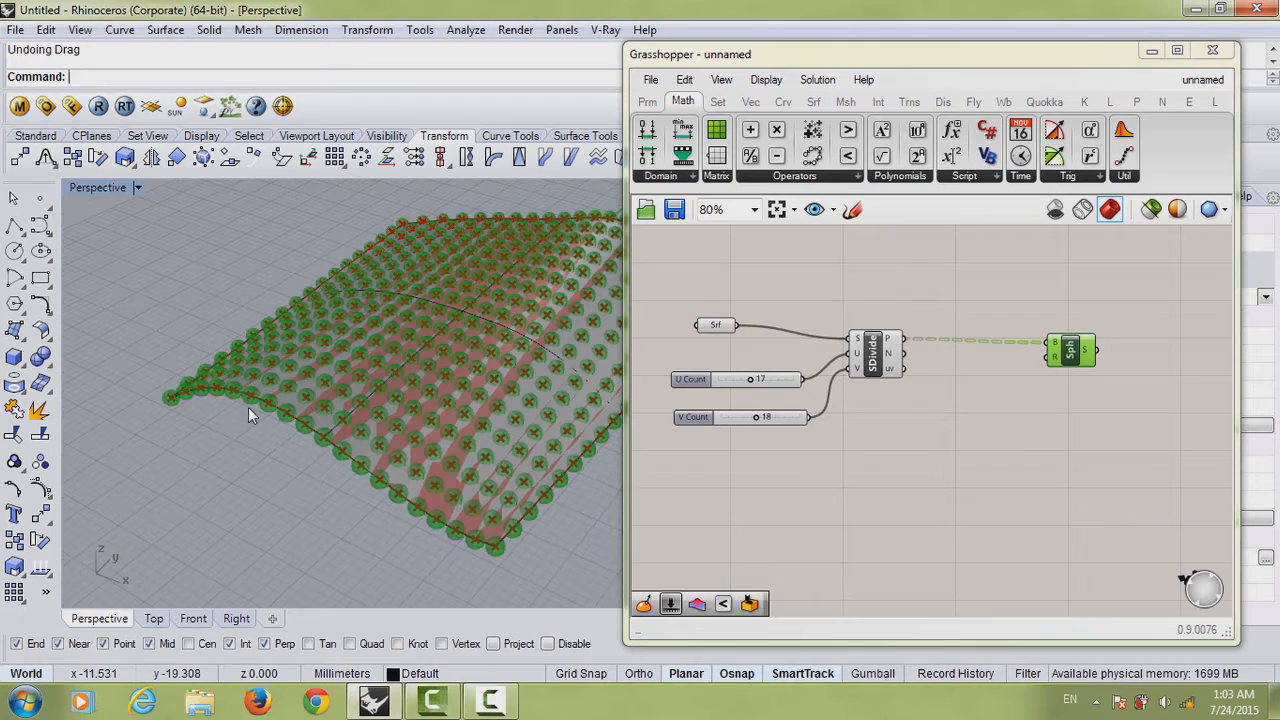
Inspect the spheres placed at every division point across the arch
{"action": "left_click_drag", "start_coordinate": [250, 415], "coordinate": [377, 378]}
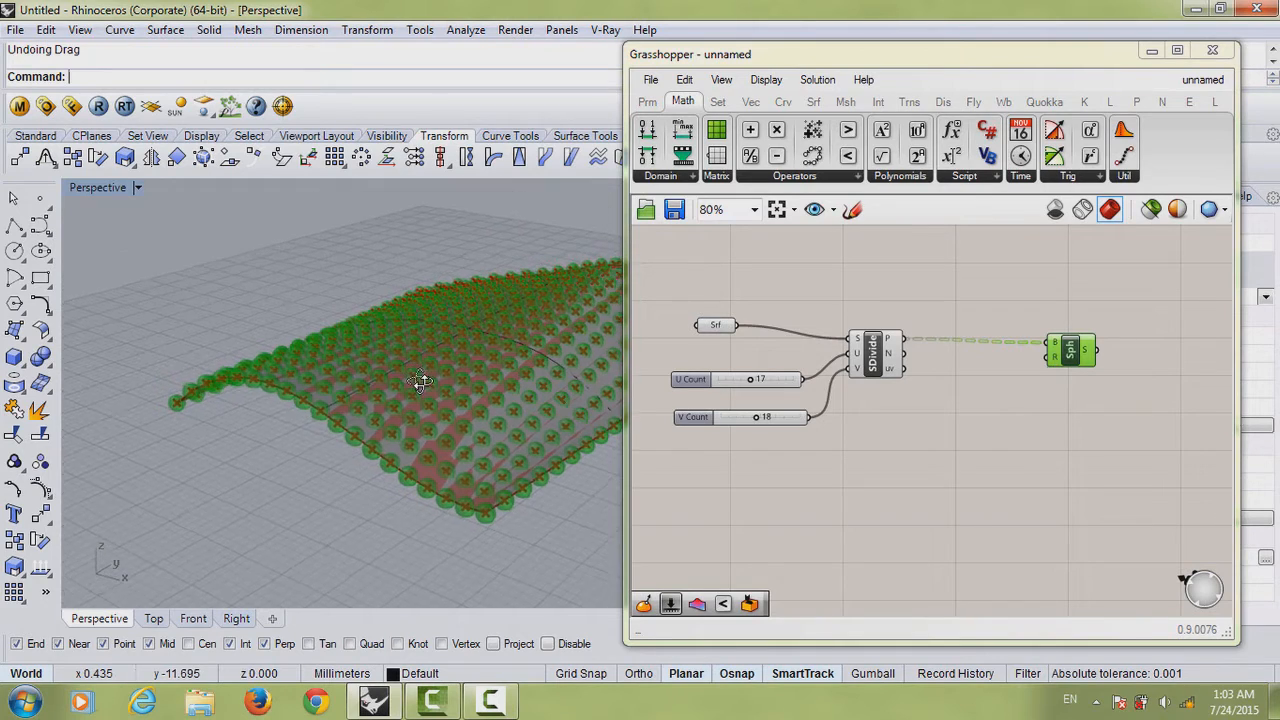
{"action": "left_click_drag", "start_coordinate": [420, 380], "coordinate": [420, 432]}
{"action": "type", "text": "surfa"}
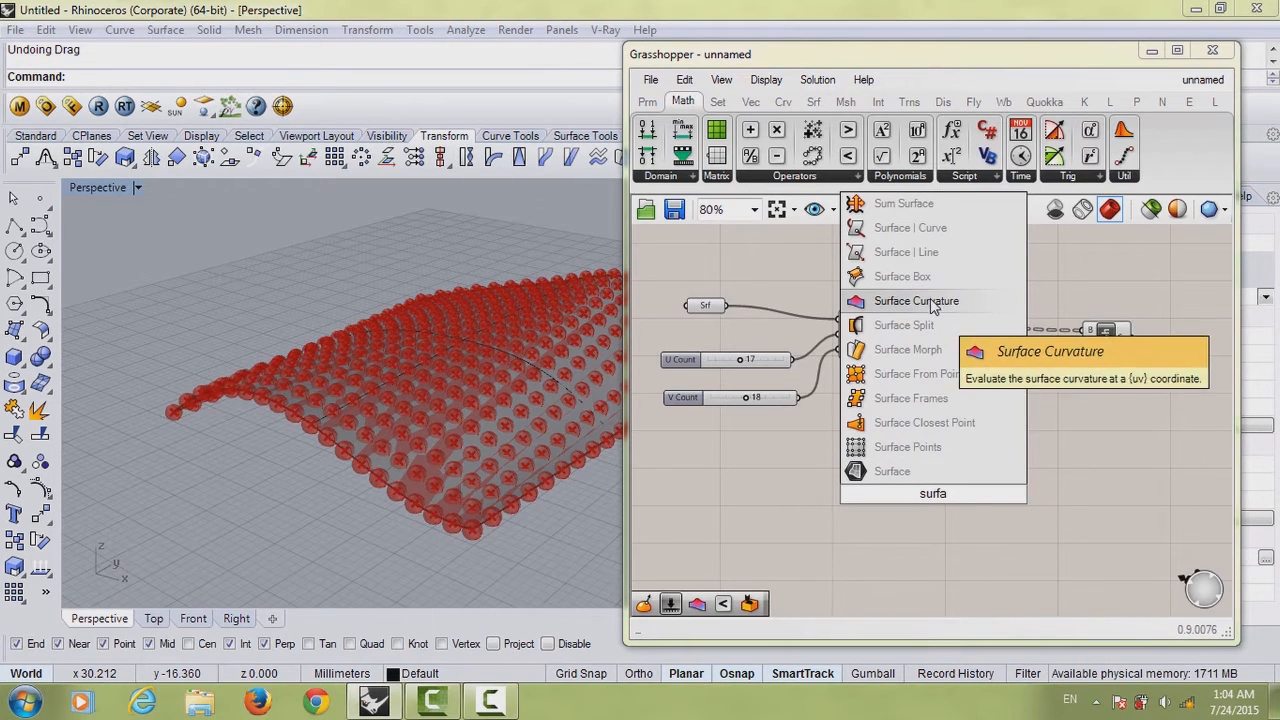
Add Surface Curvature and a panel listing its mean curvature values
{"action": "left_click", "coordinate": [915, 300]}
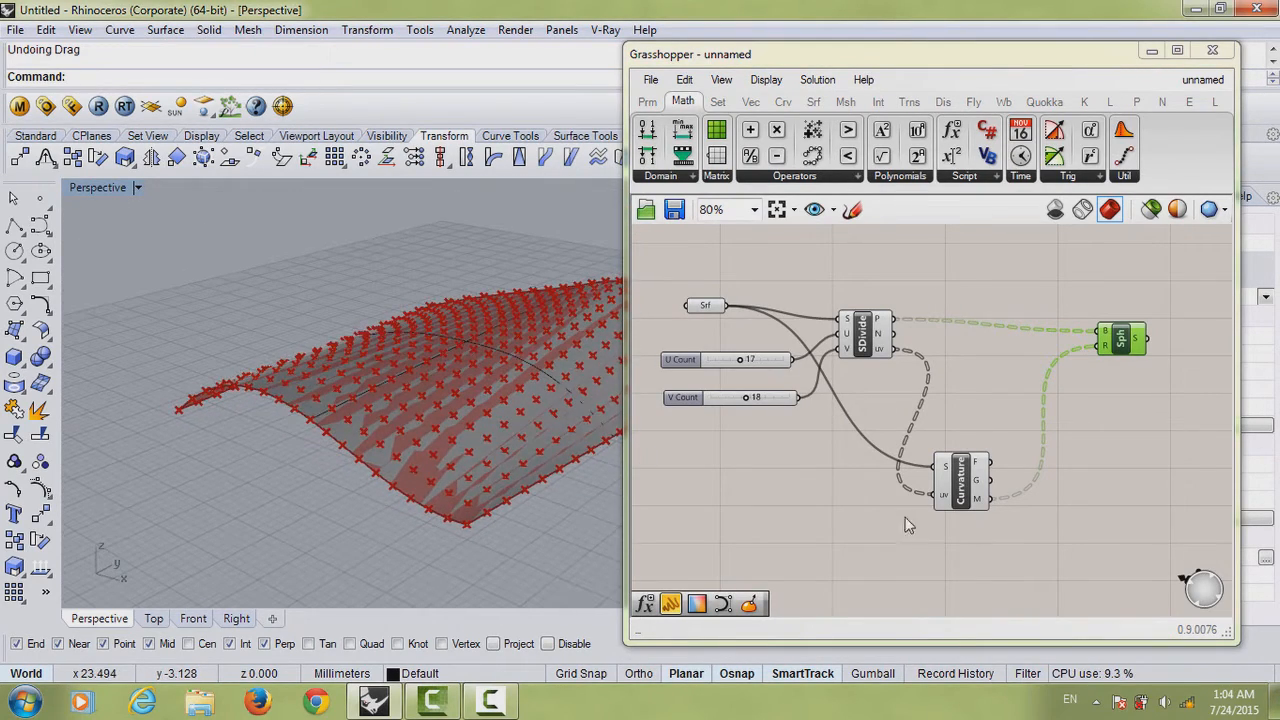
{"action": "type", "text": "panel"}
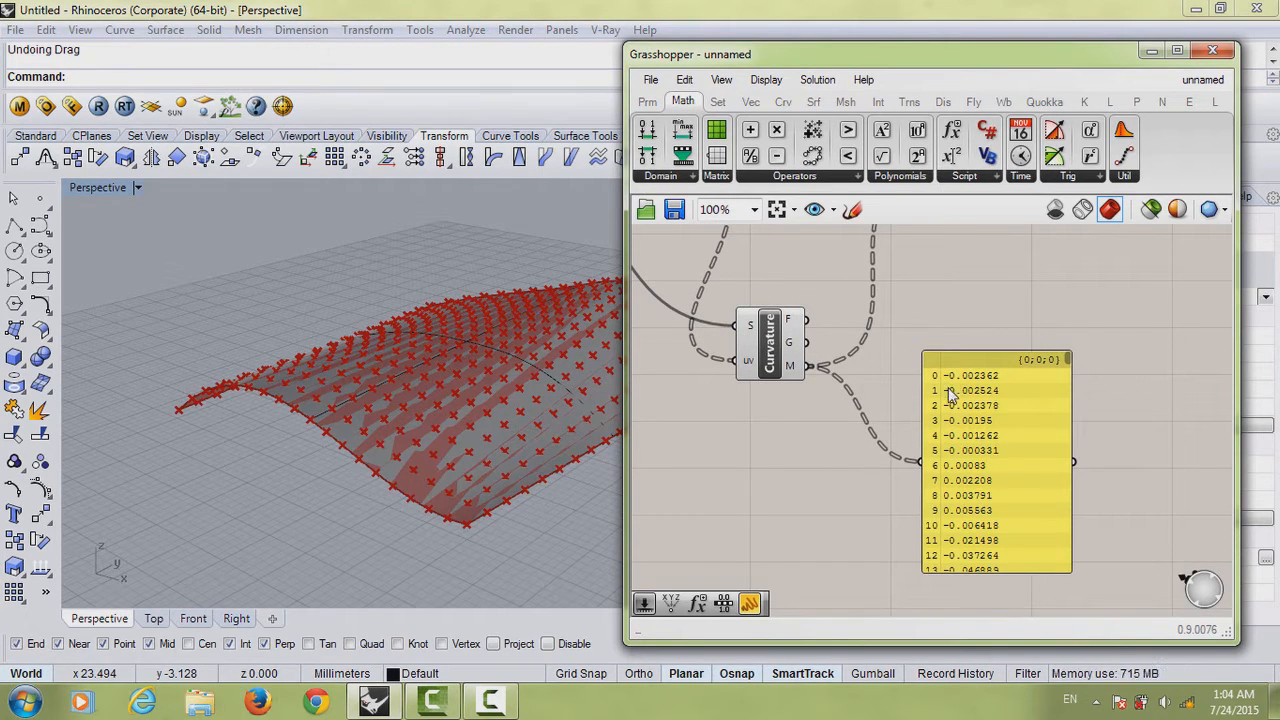
{"action": "mouse_move", "coordinate": [990, 420]}
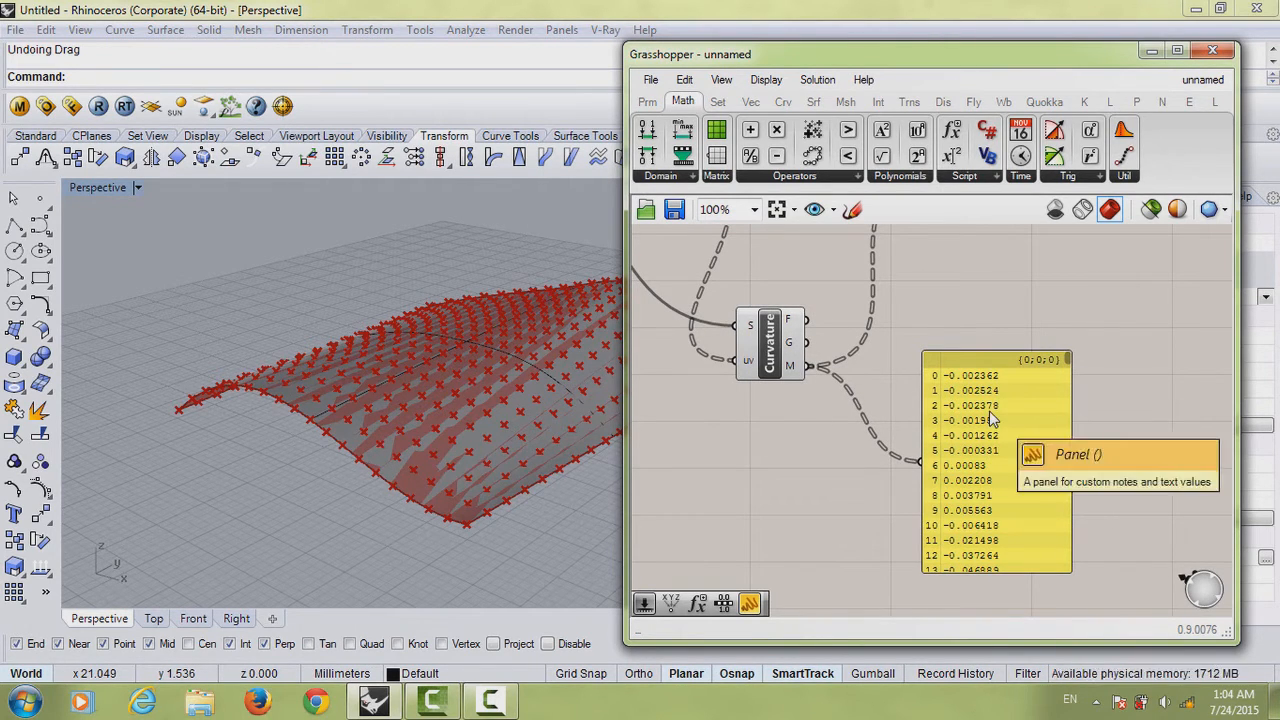
{"action": "mouse_move", "coordinate": [995, 420]}
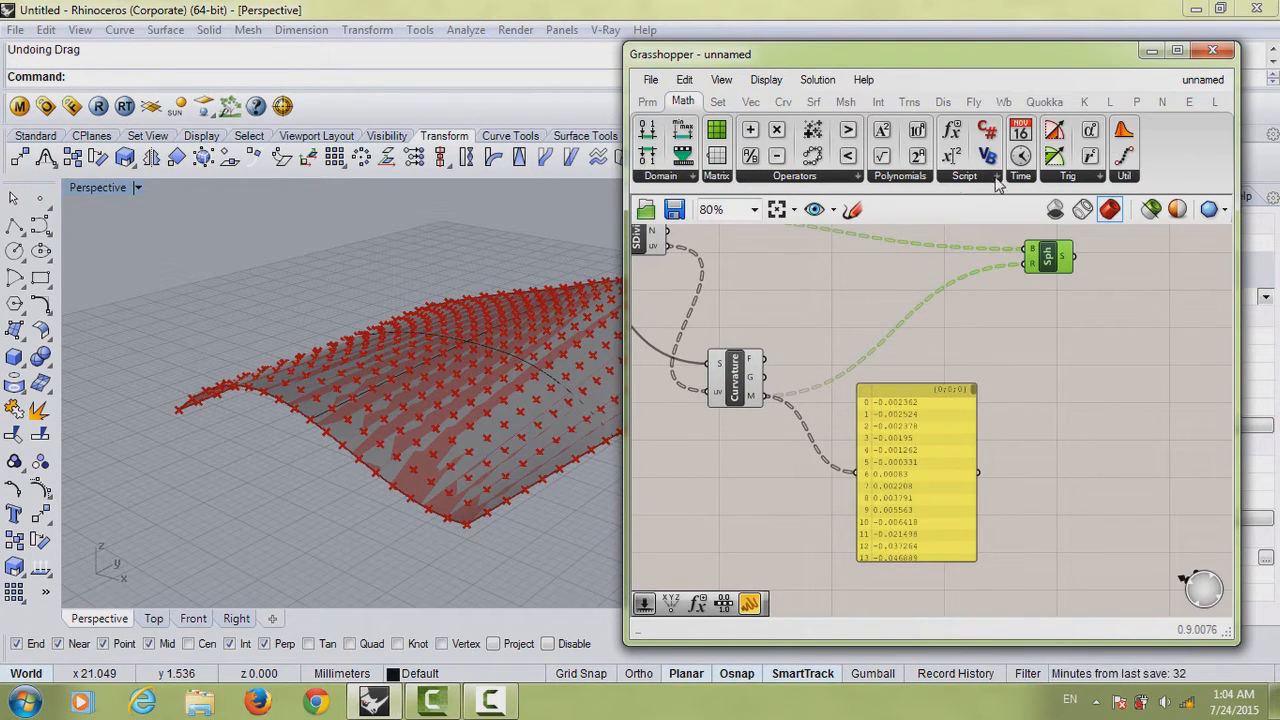
Place an Evaluate expression component beside the curvature panel
{"action": "left_click", "coordinate": [964, 175]}
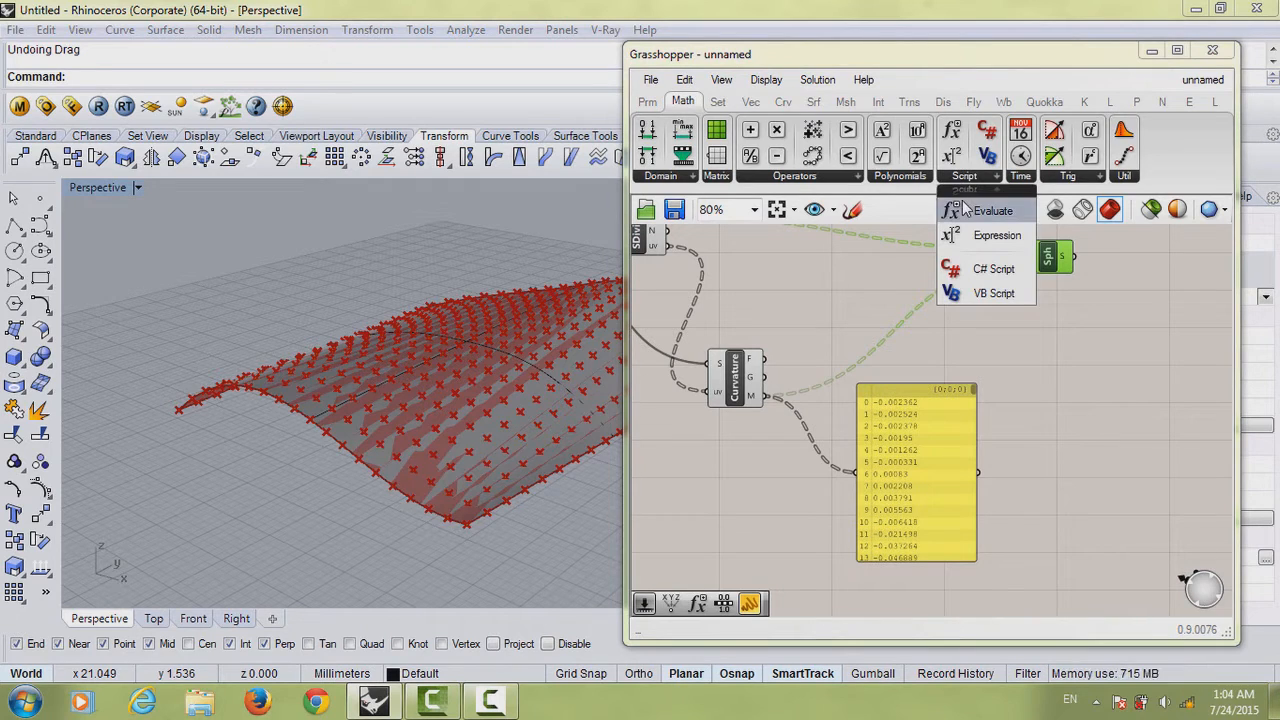
{"action": "left_click", "coordinate": [993, 210]}
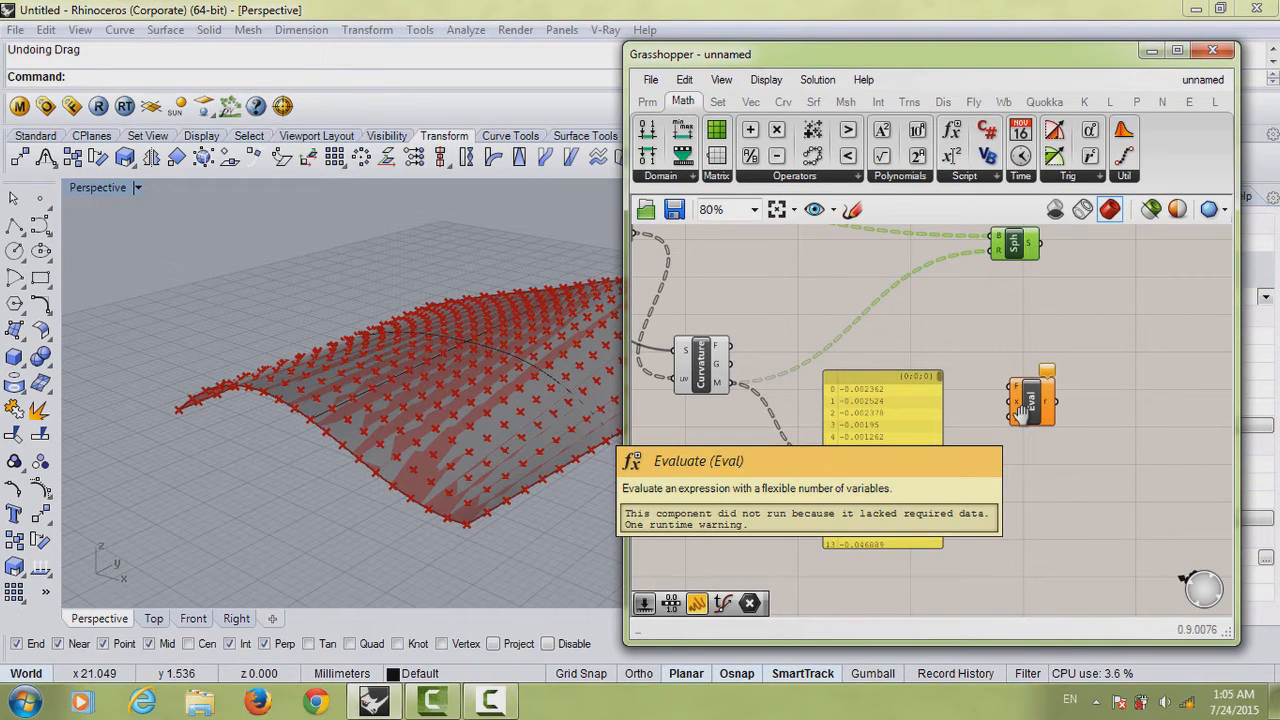
{"action": "mouse_move", "coordinate": [1055, 502]}
{"action": "type", "text": "eval"}
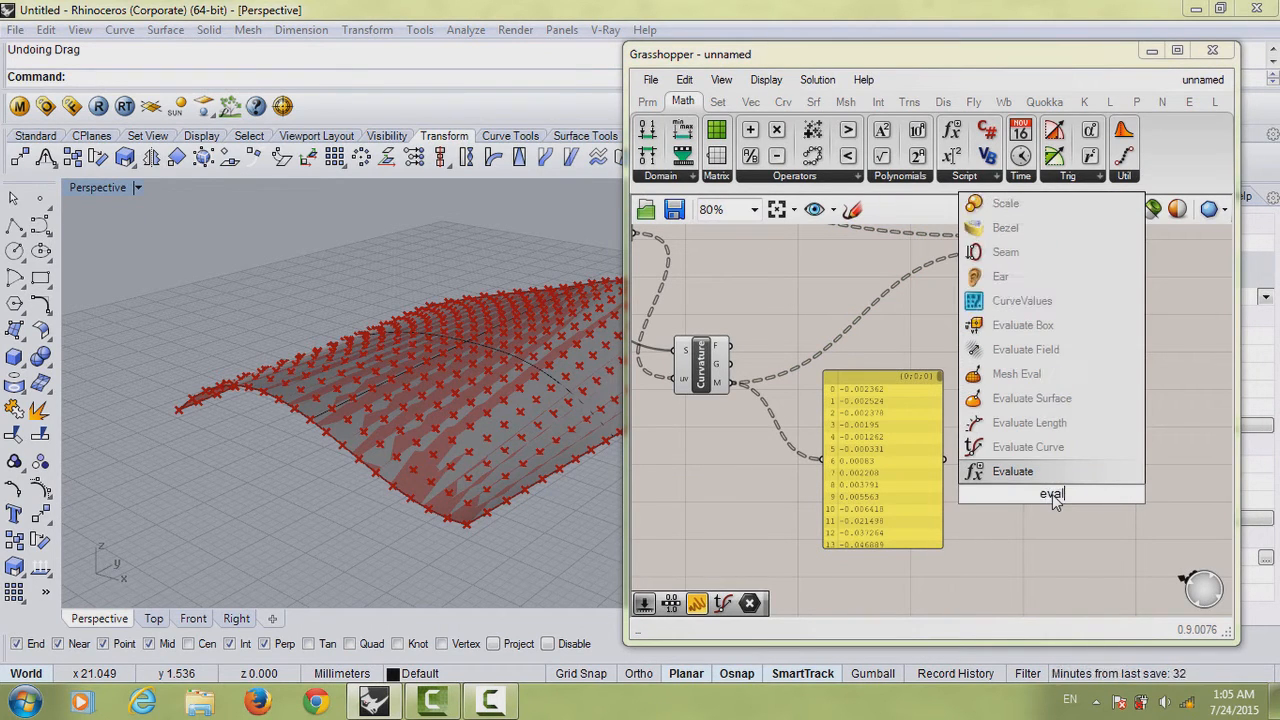
{"action": "mouse_move", "coordinate": [1031, 398]}
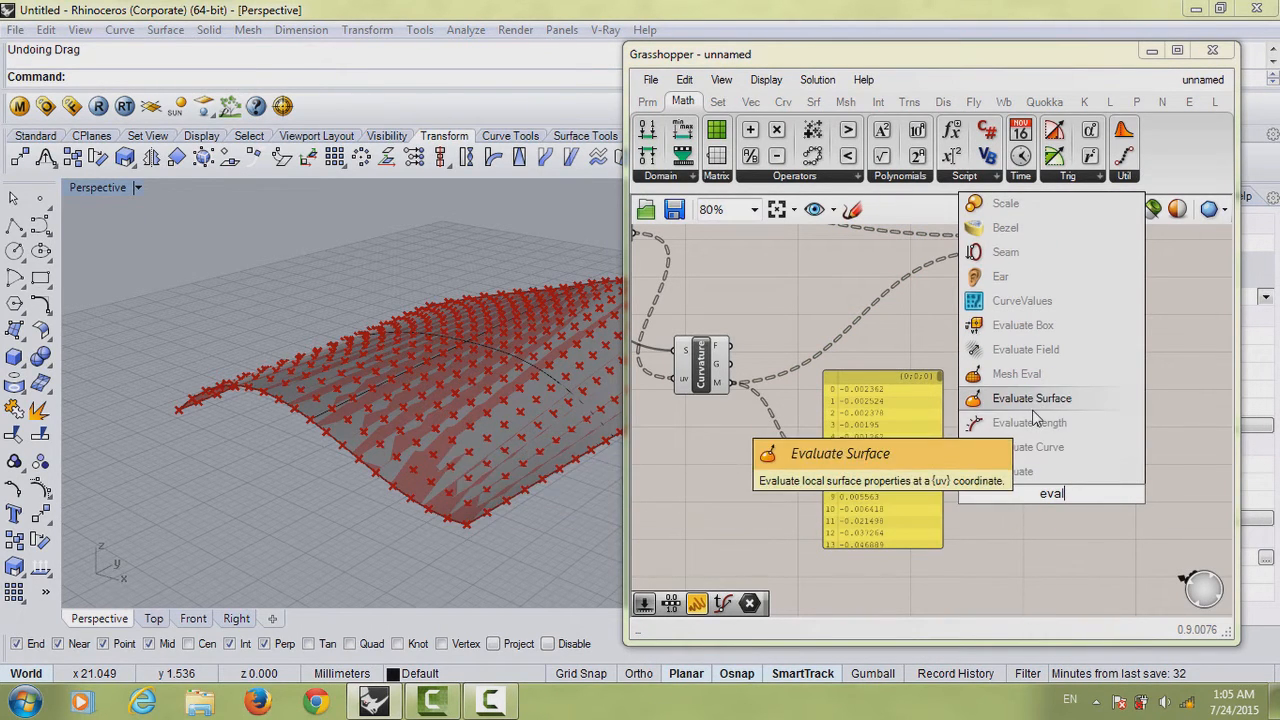
{"action": "mouse_move", "coordinate": [1029, 422]}
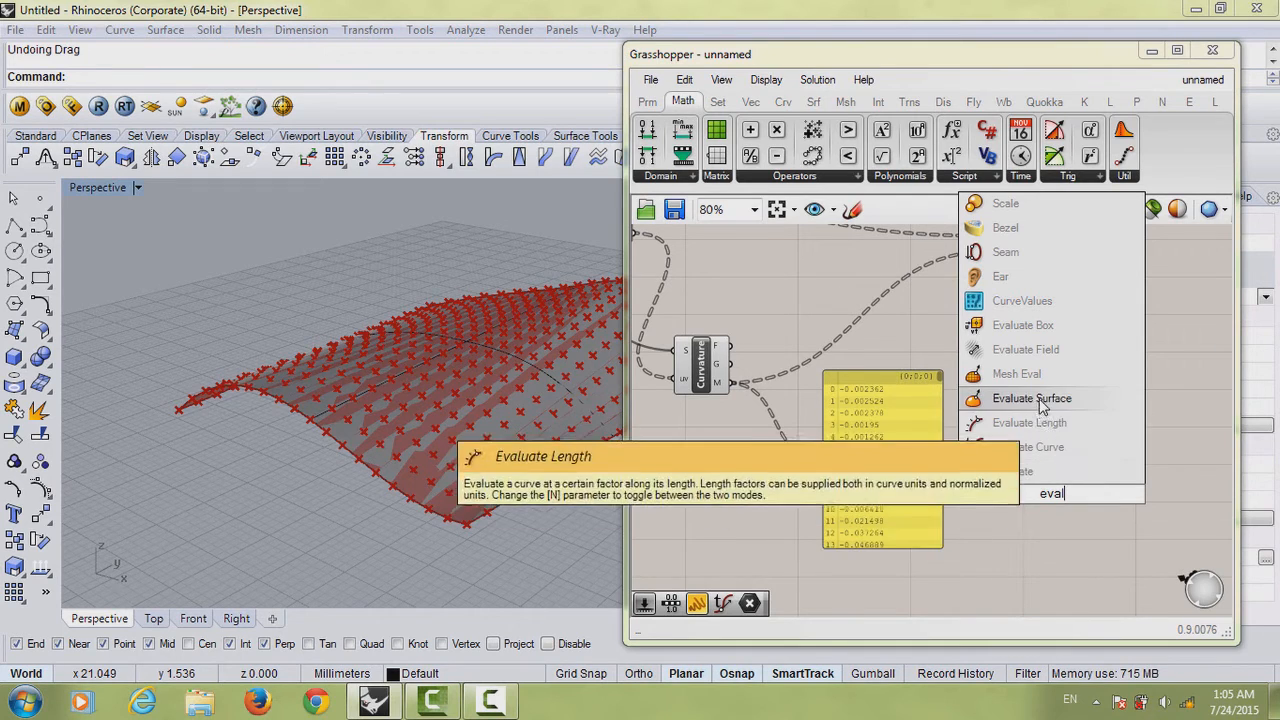
{"action": "mouse_move", "coordinate": [1012, 471]}
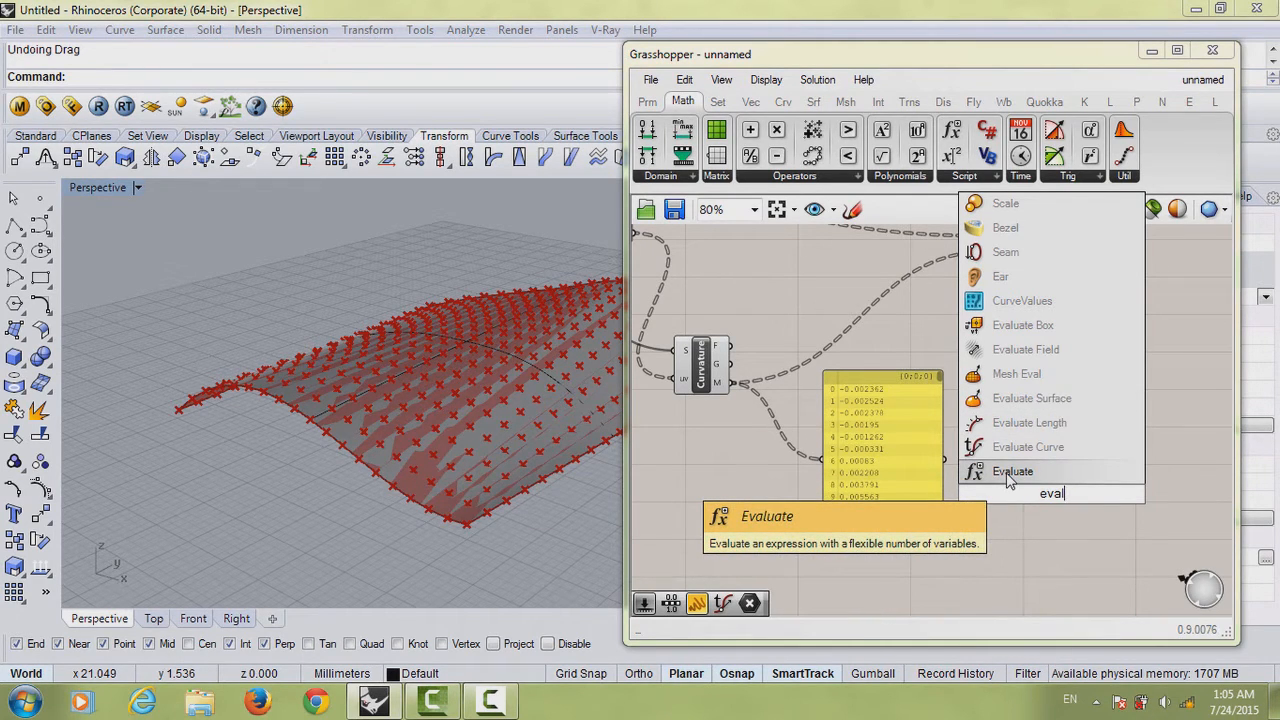
{"action": "left_click", "coordinate": [1012, 471]}
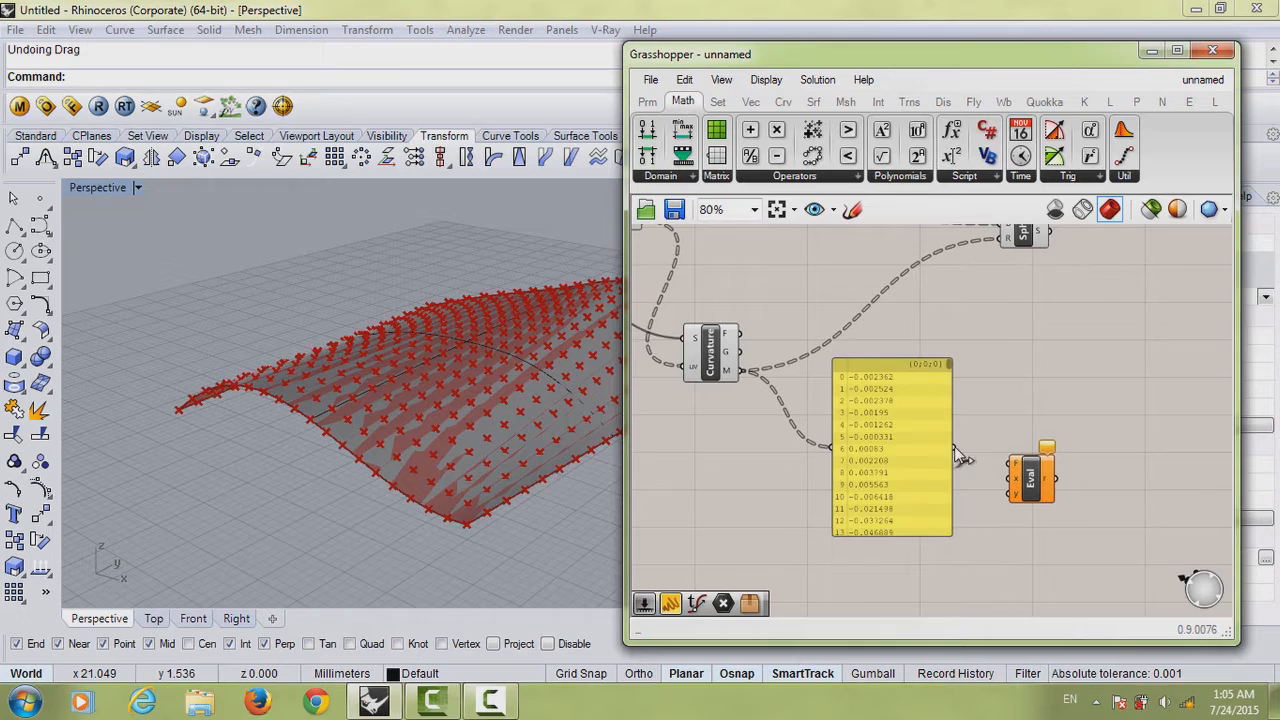
{"action": "mouse_move", "coordinate": [977, 477]}
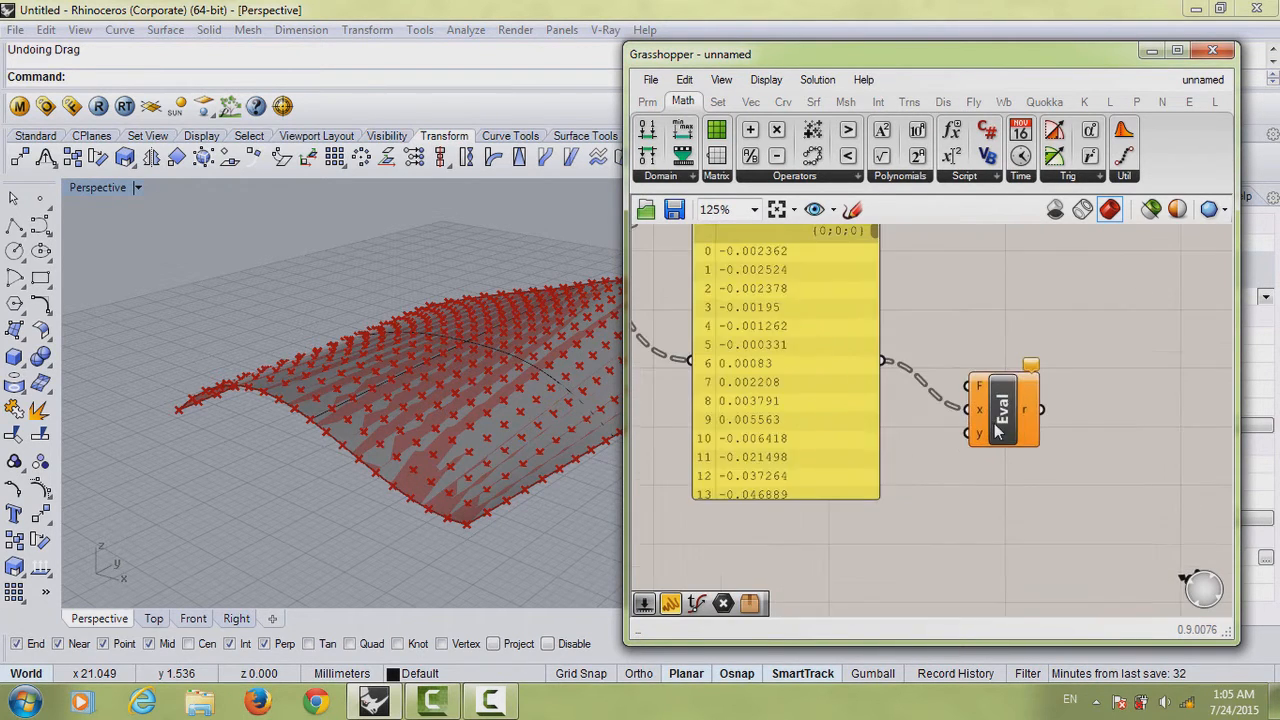
Feed the curvature panel into Eval's x input and open the F expression field
{"action": "right_click", "coordinate": [1000, 410]}
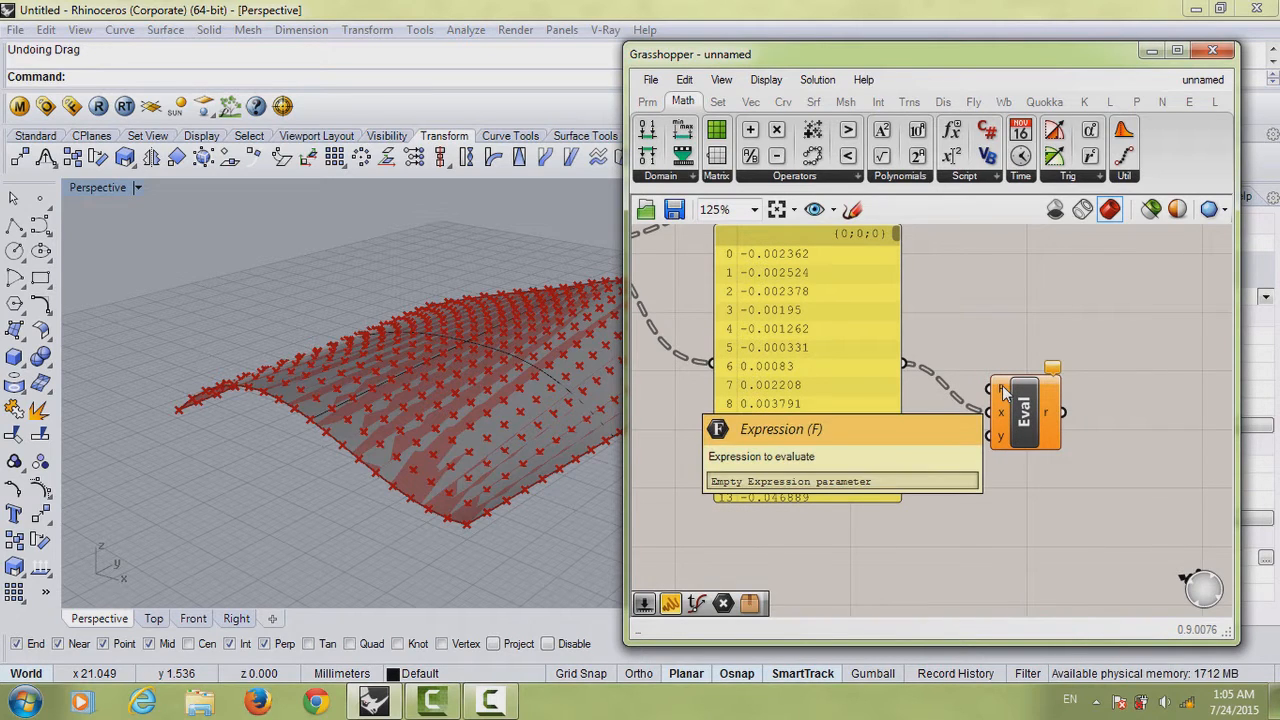
{"action": "right_click", "coordinate": [1024, 410]}
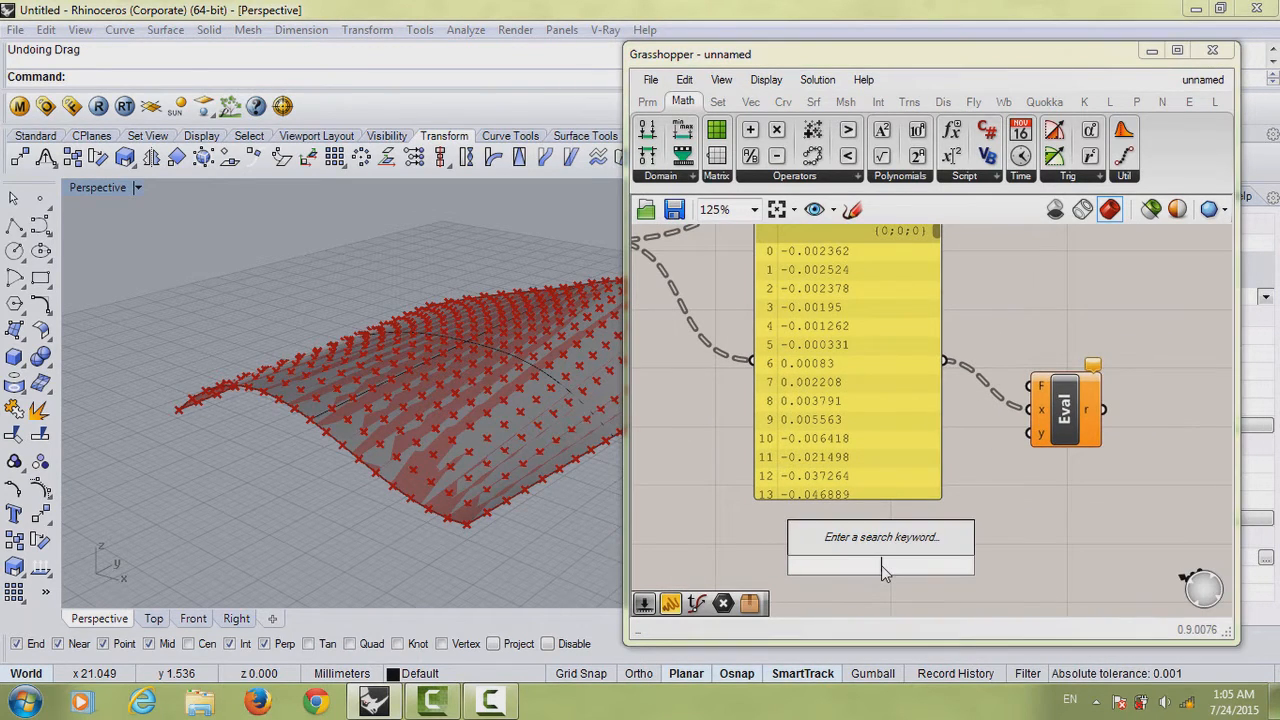
{"action": "type", "text": "panel"}
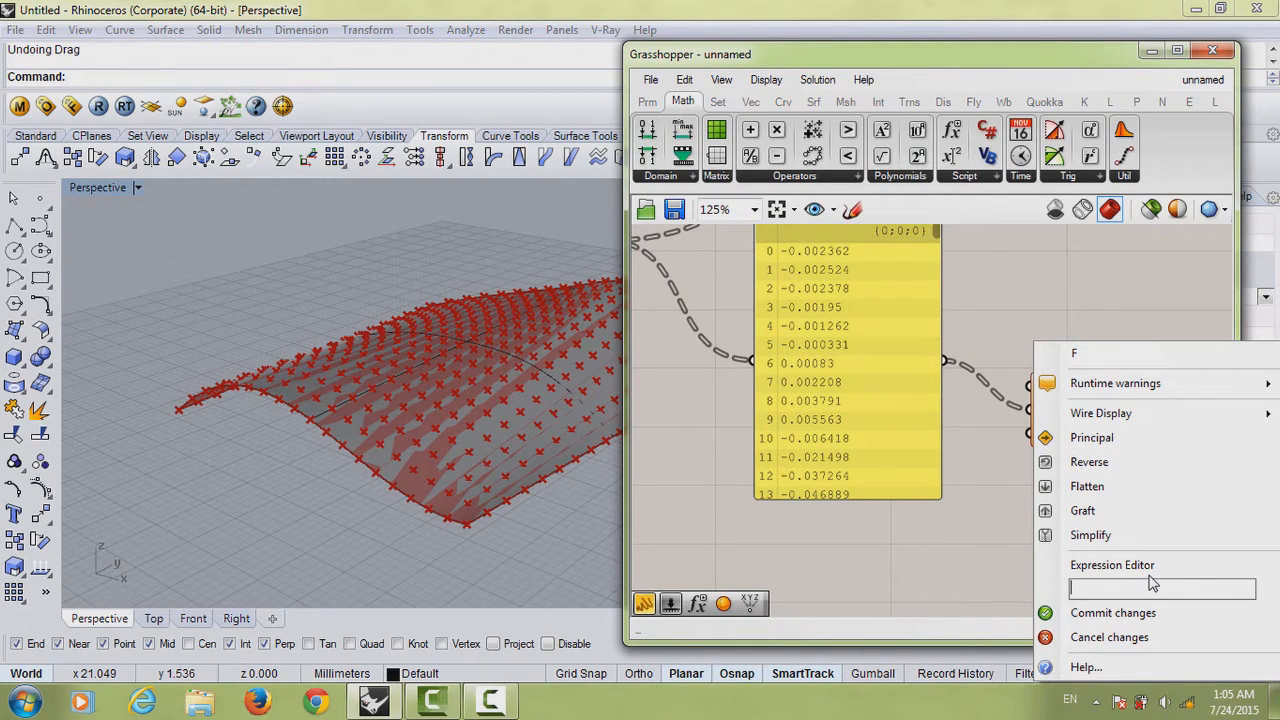
{"action": "mouse_move", "coordinate": [790, 258]}
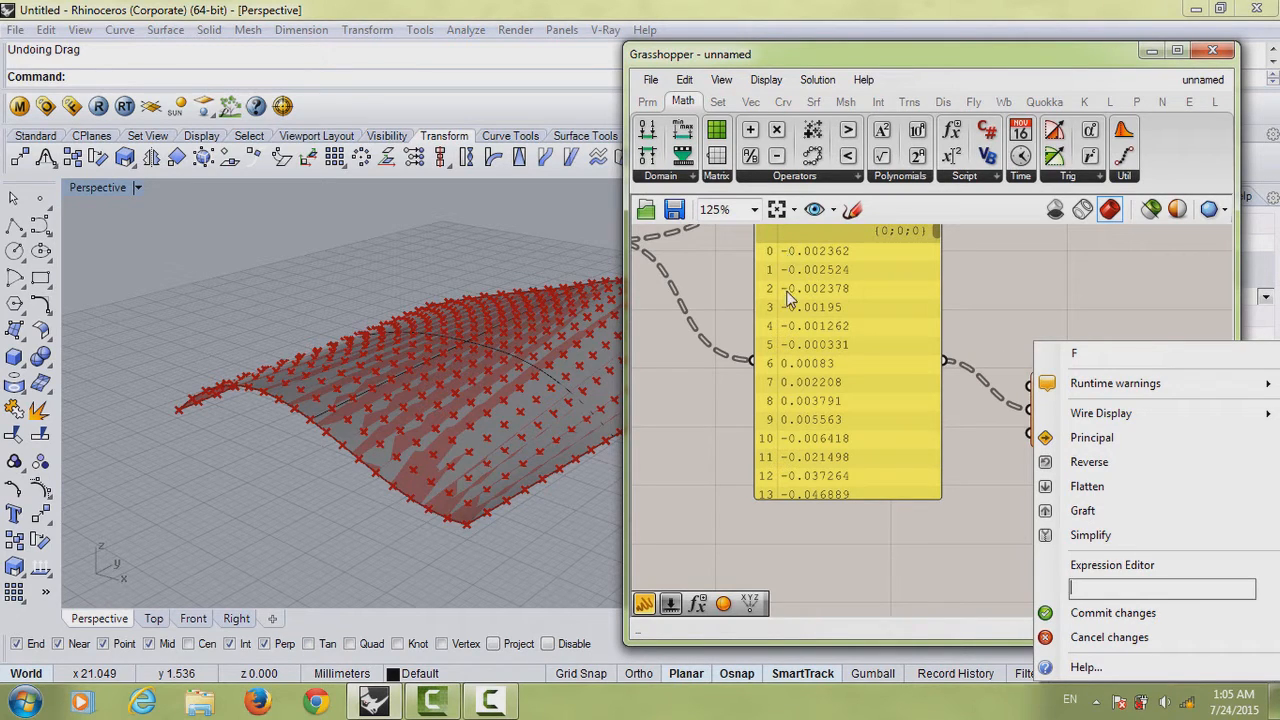
{"action": "mouse_move", "coordinate": [795, 266]}
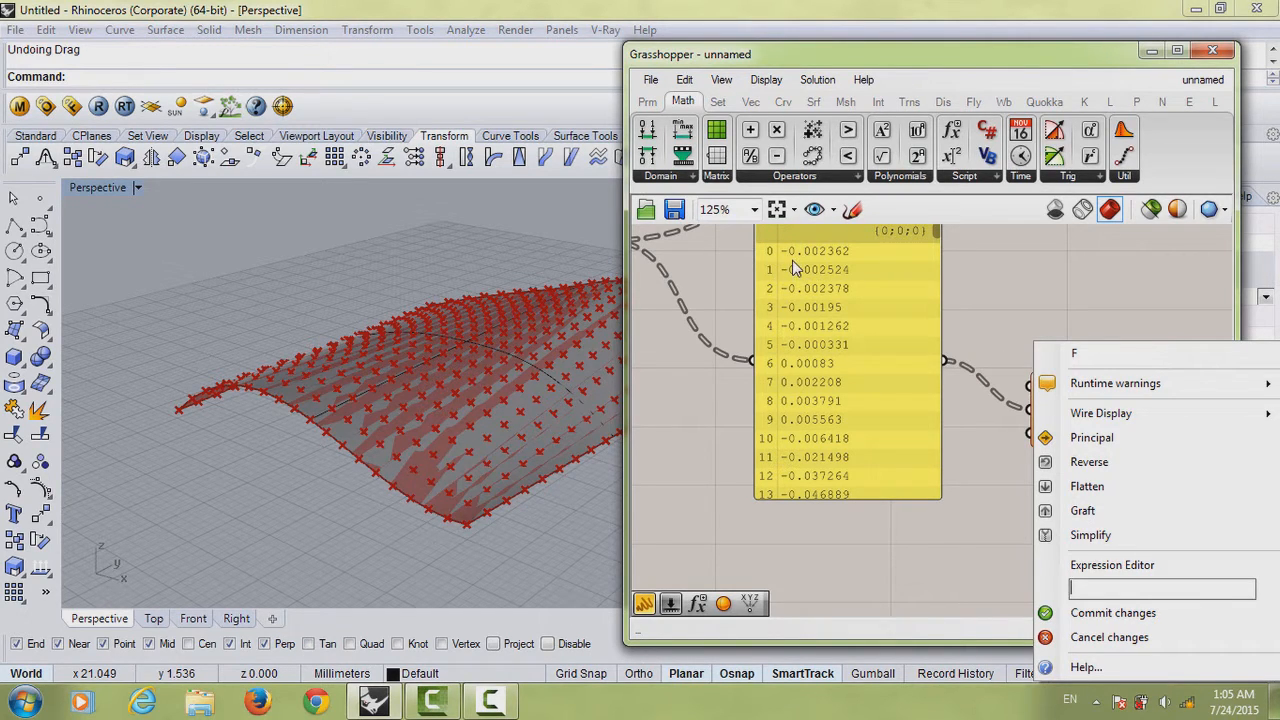
{"action": "mouse_move", "coordinate": [1078, 585]}
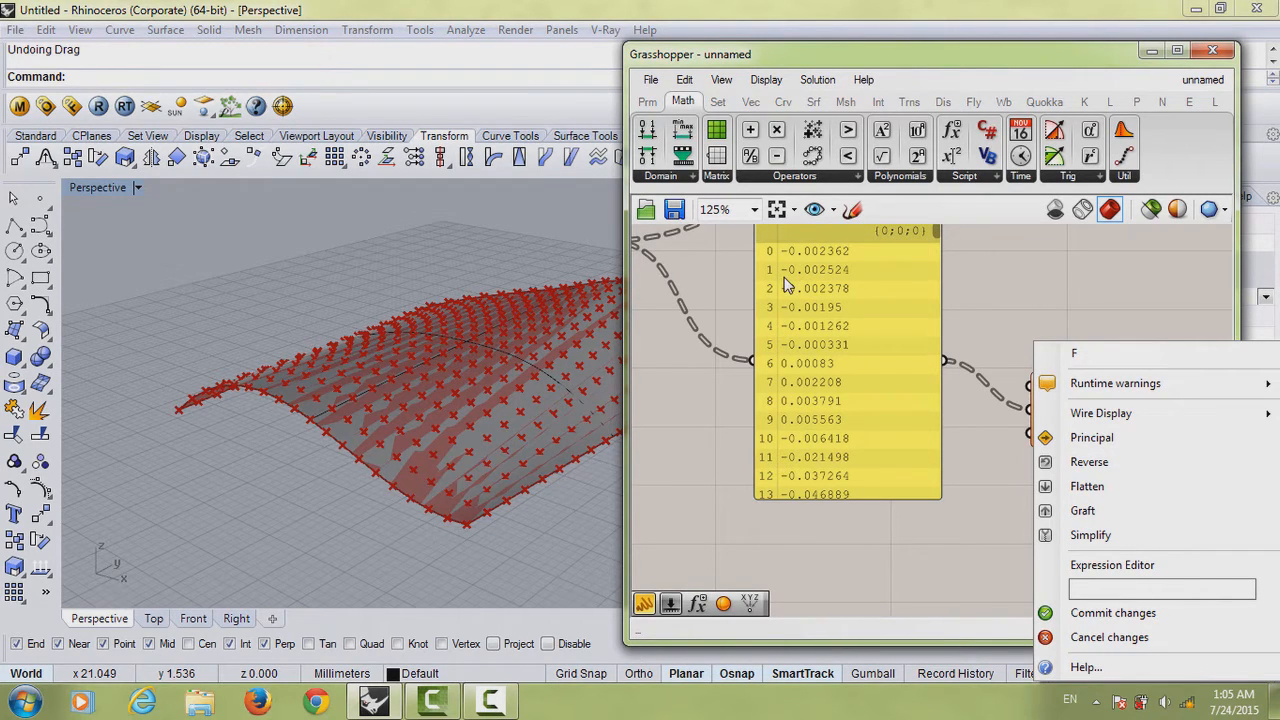
Enter the expression abs(x+0.05)*y and commit it
{"action": "type", "text": "abs"}
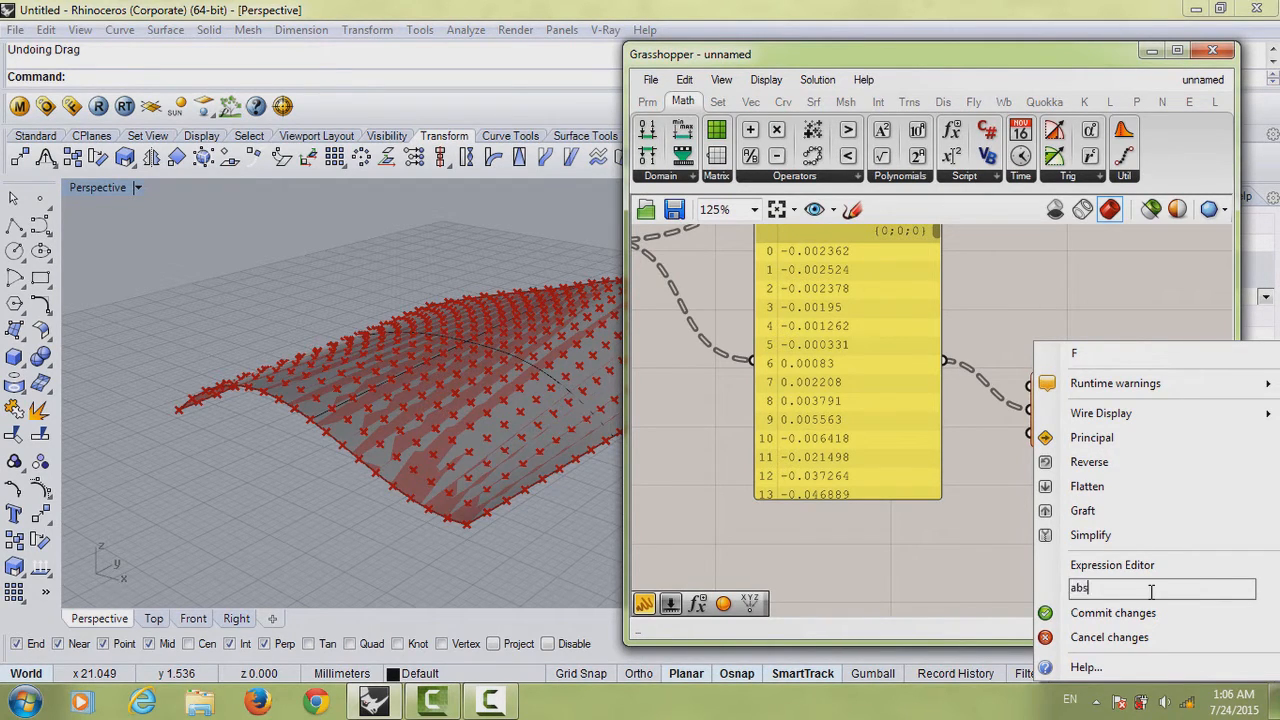
{"action": "type", "text": "("}
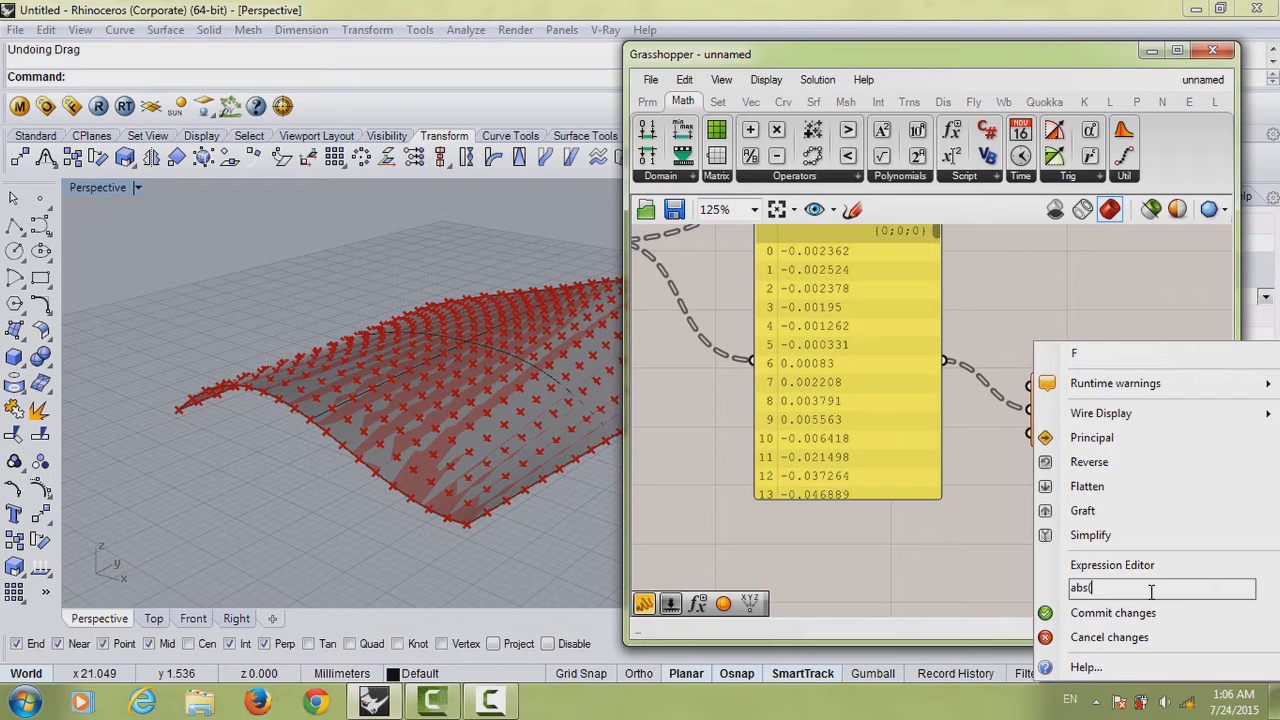
{"action": "type", "text": "()"}
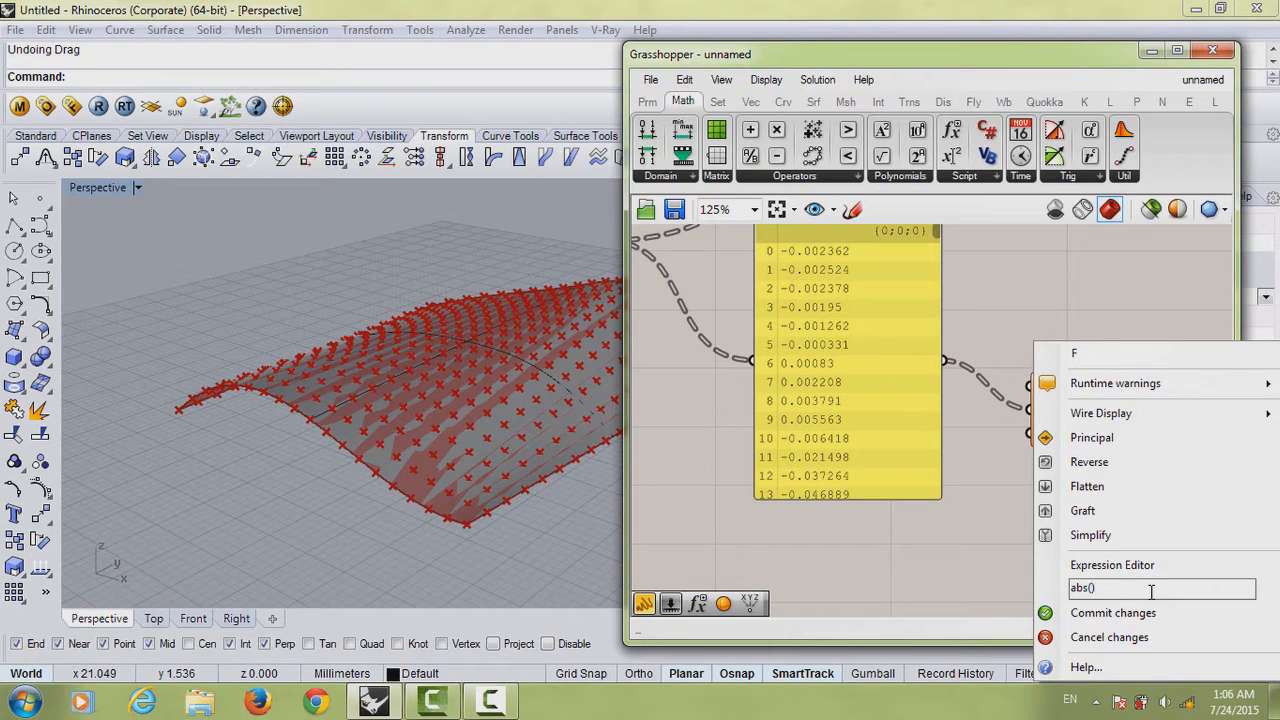
{"action": "type", "text": "x"}
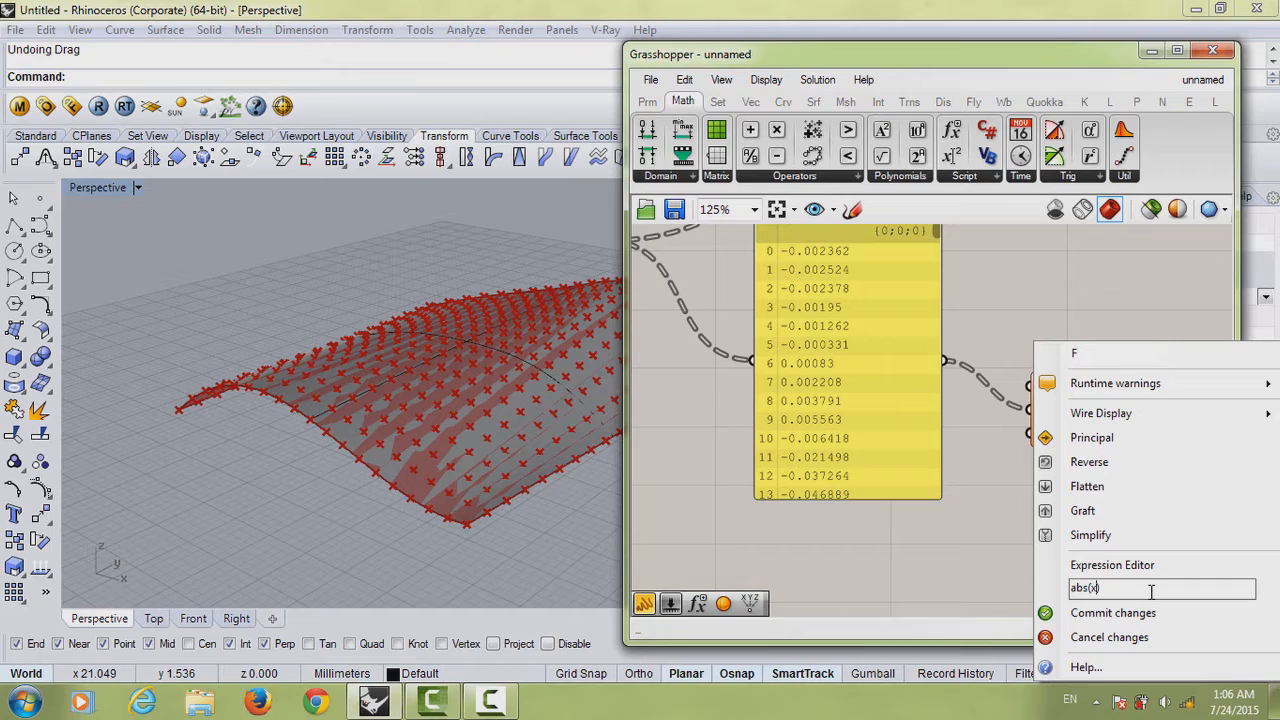
{"action": "type", "text": "+"}
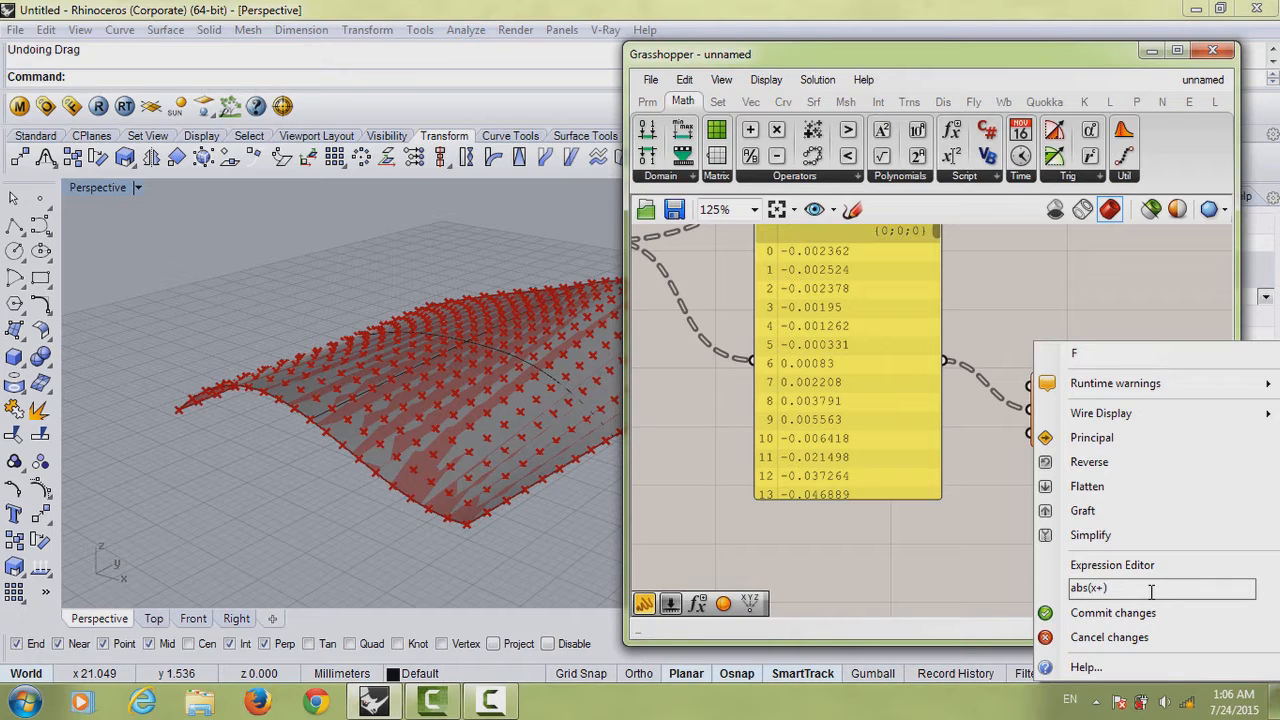
{"action": "mouse_move", "coordinate": [815, 250]}
{"action": "type", "text": "0.05"}
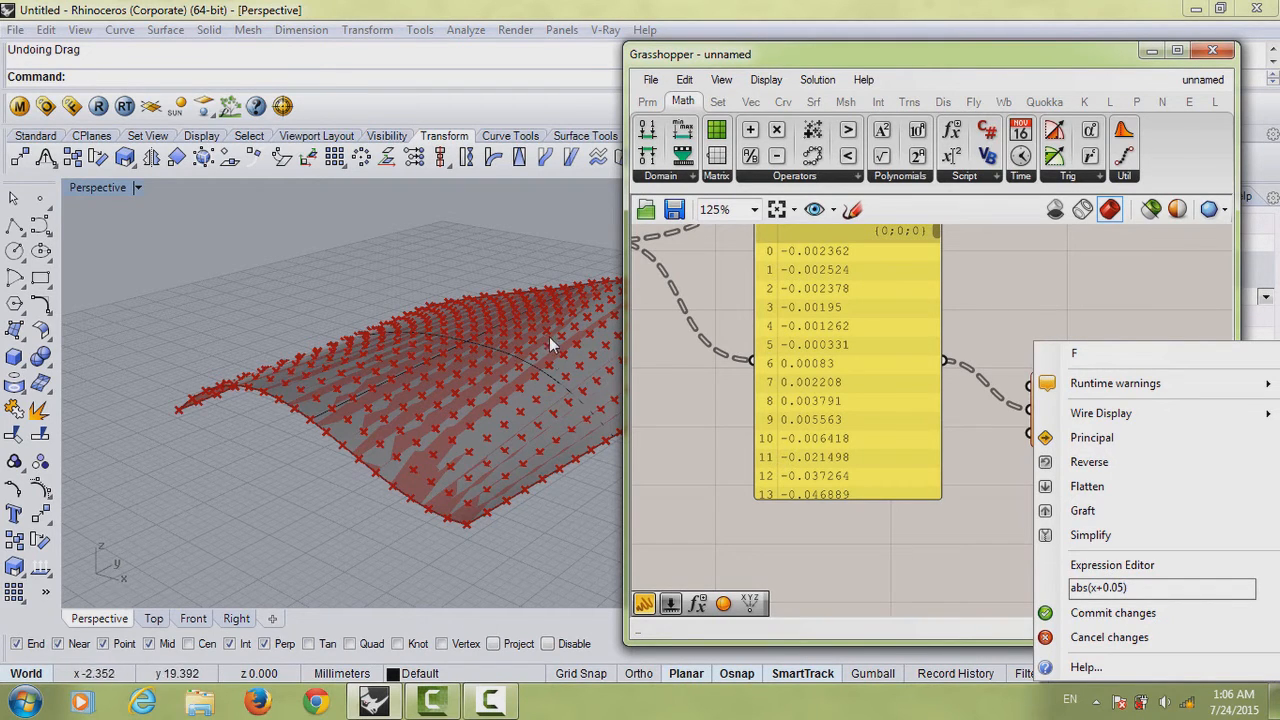
{"action": "mouse_move", "coordinate": [480, 415]}
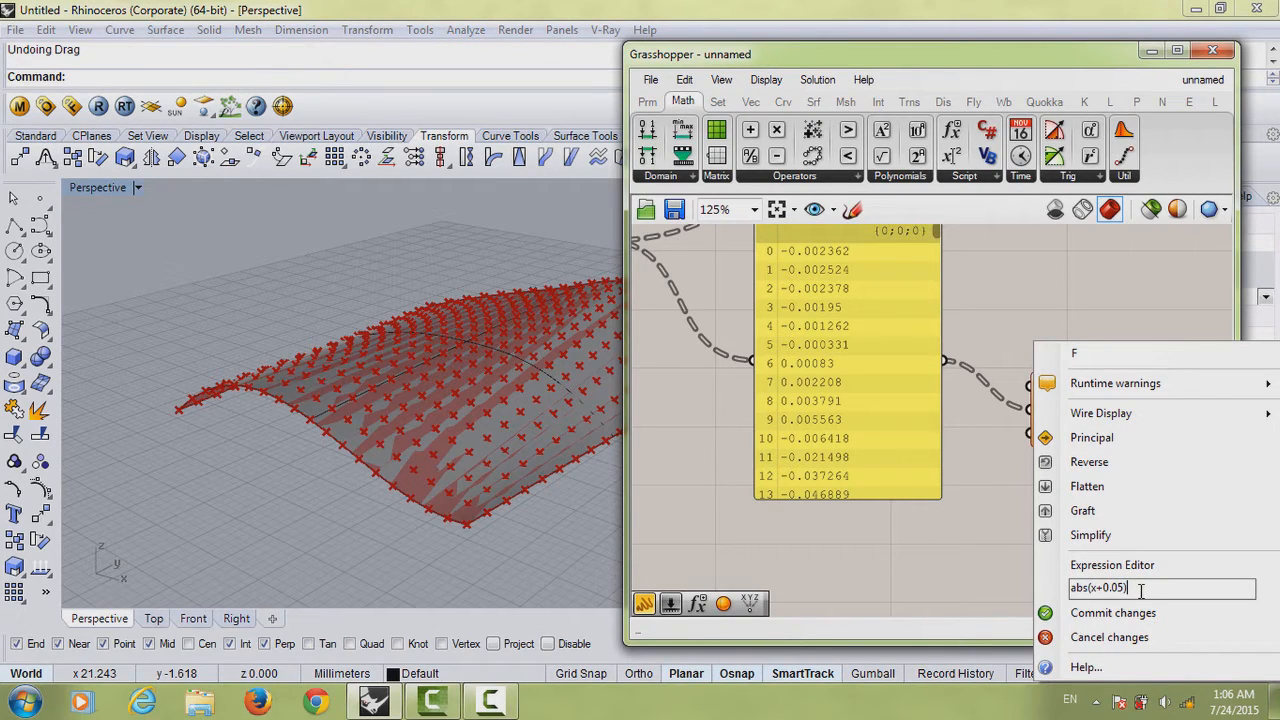
{"action": "type", "text": "*"}
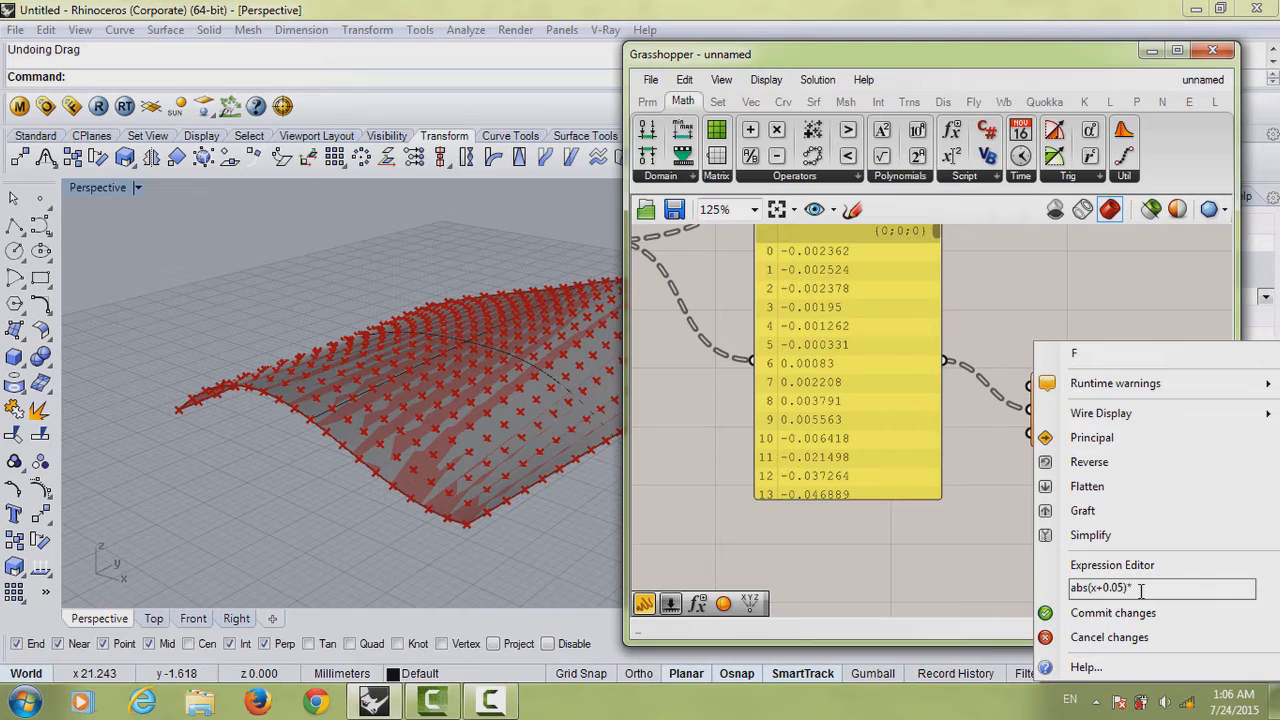
{"action": "type", "text": "y"}
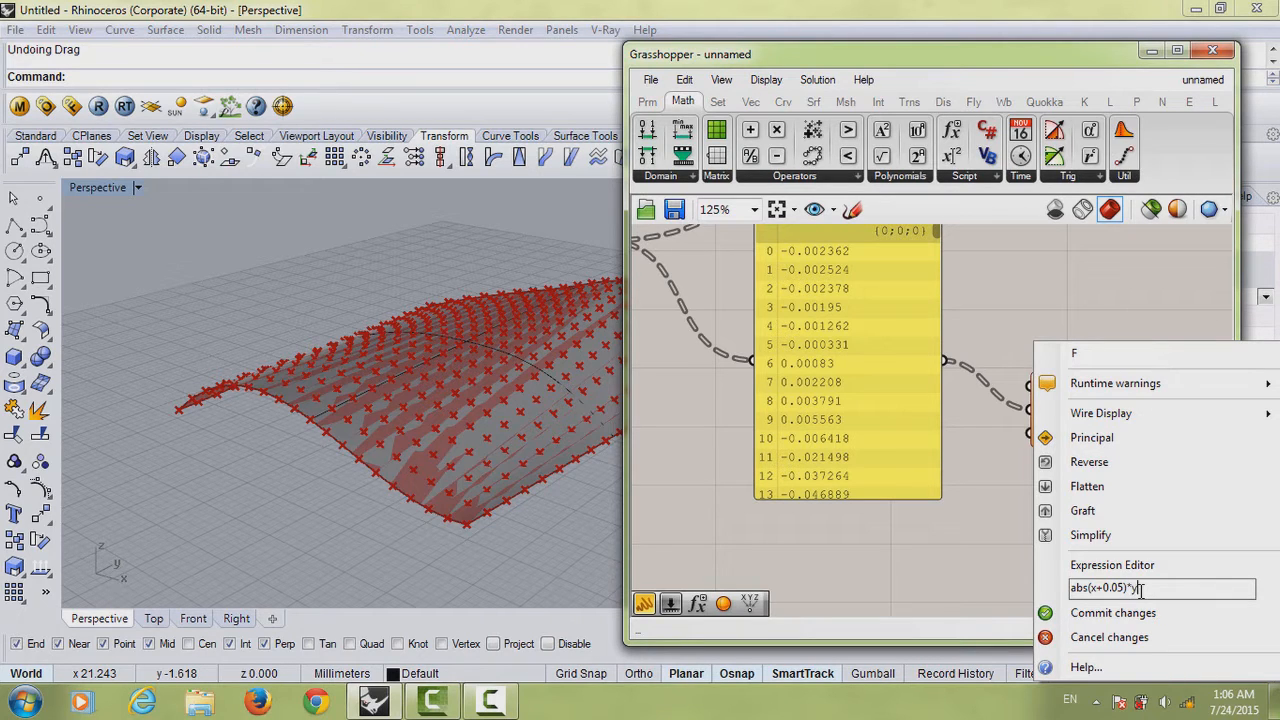
{"action": "left_click", "coordinate": [1112, 612]}
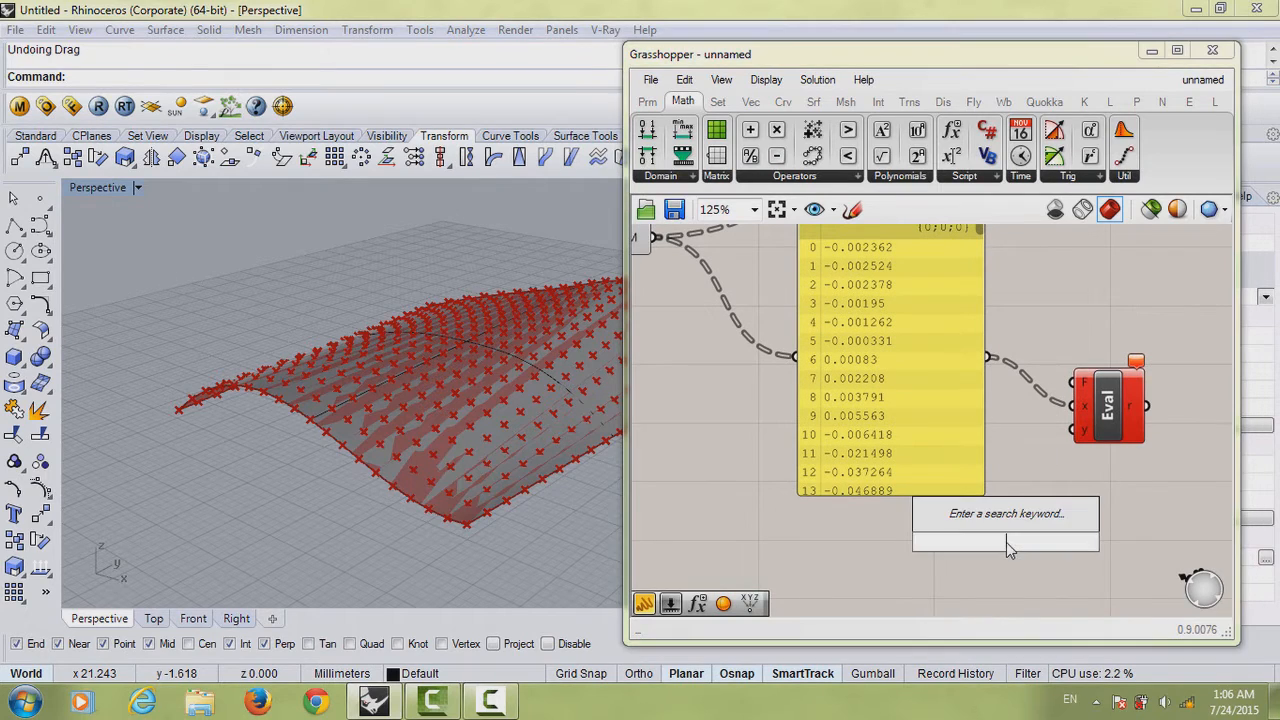
Create a Number Slider with maximum 20 and name it 'Variable y' feeding the Eval y input
{"action": "type", "text": "slider"}
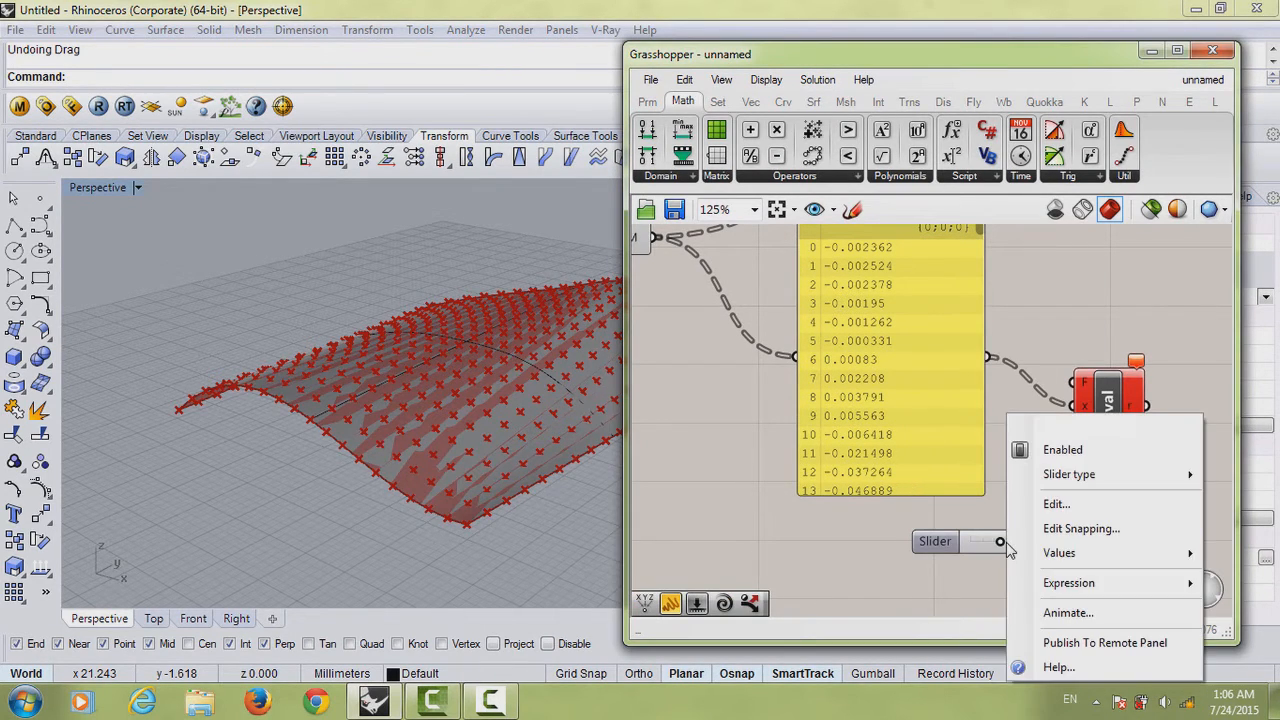
{"action": "left_click", "coordinate": [1056, 503]}
{"action": "type", "text": "20"}
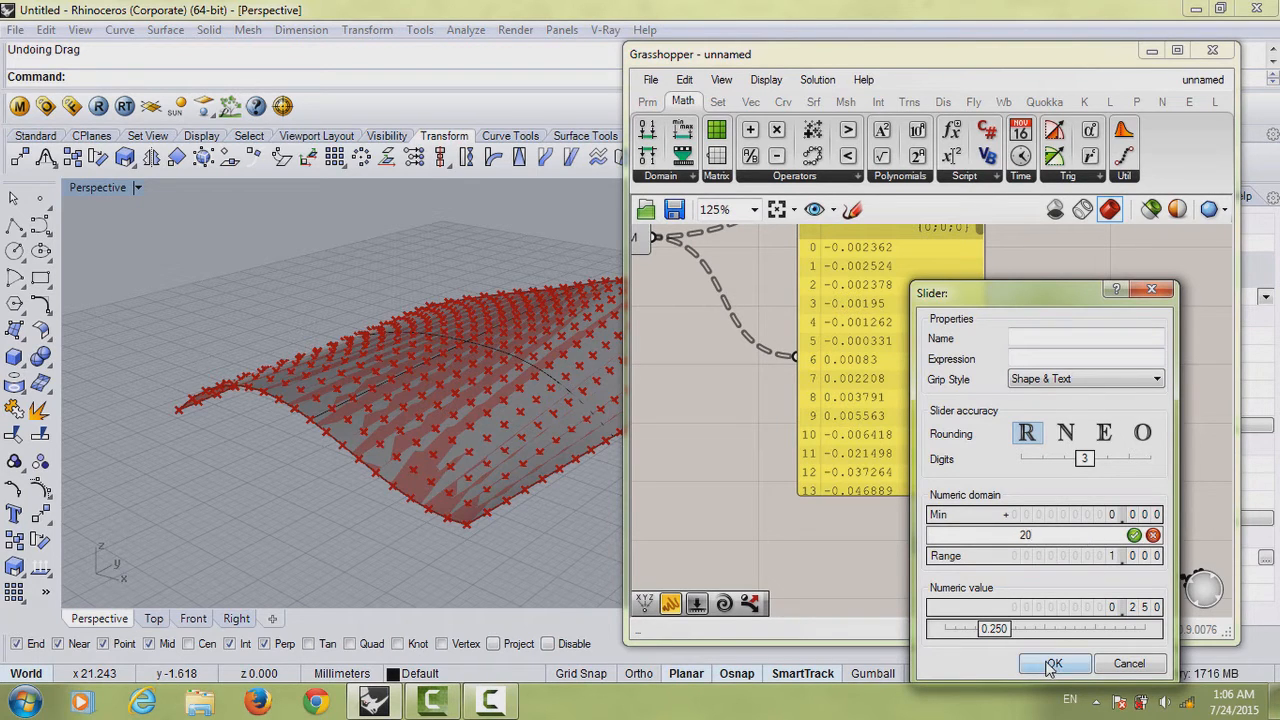
{"action": "left_click", "coordinate": [1053, 663]}
{"action": "type", "text": "pane"}
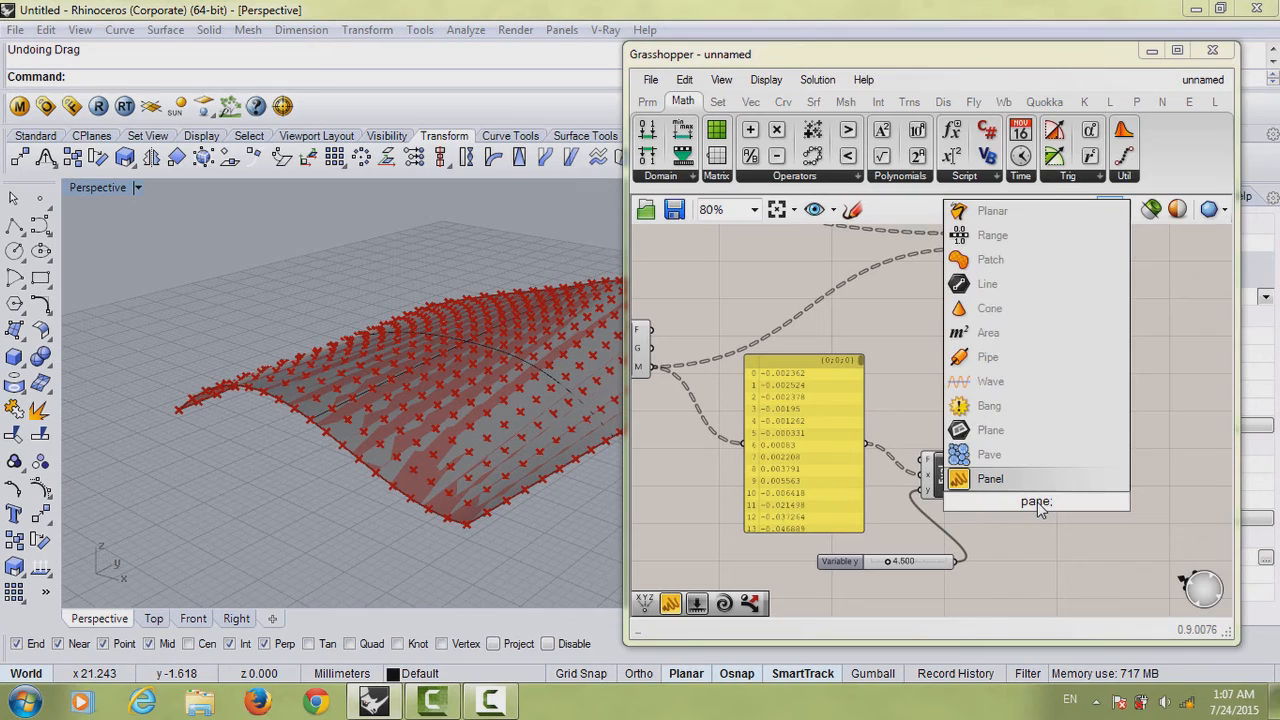
Add a Panel listing the Eval results and wire it to the sphere radius input
{"action": "left_click", "coordinate": [990, 478]}
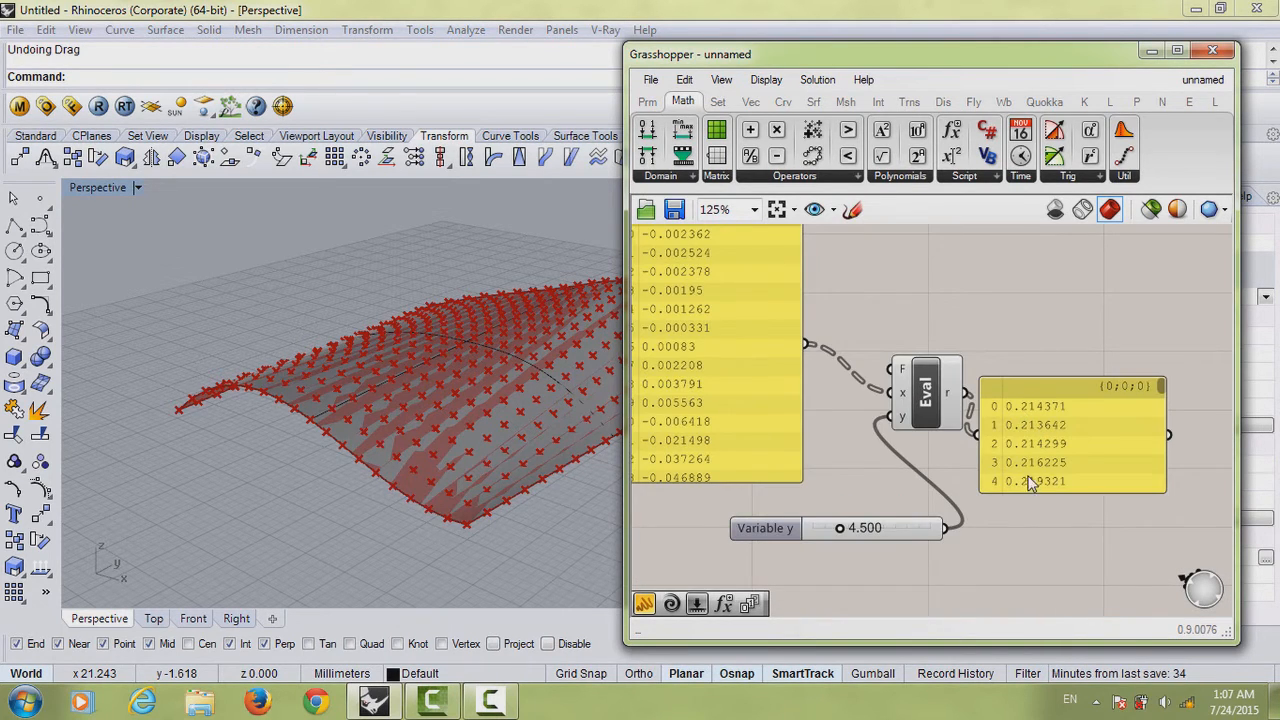
{"action": "scroll", "scroll_direction": "down", "scroll_amount": 3}
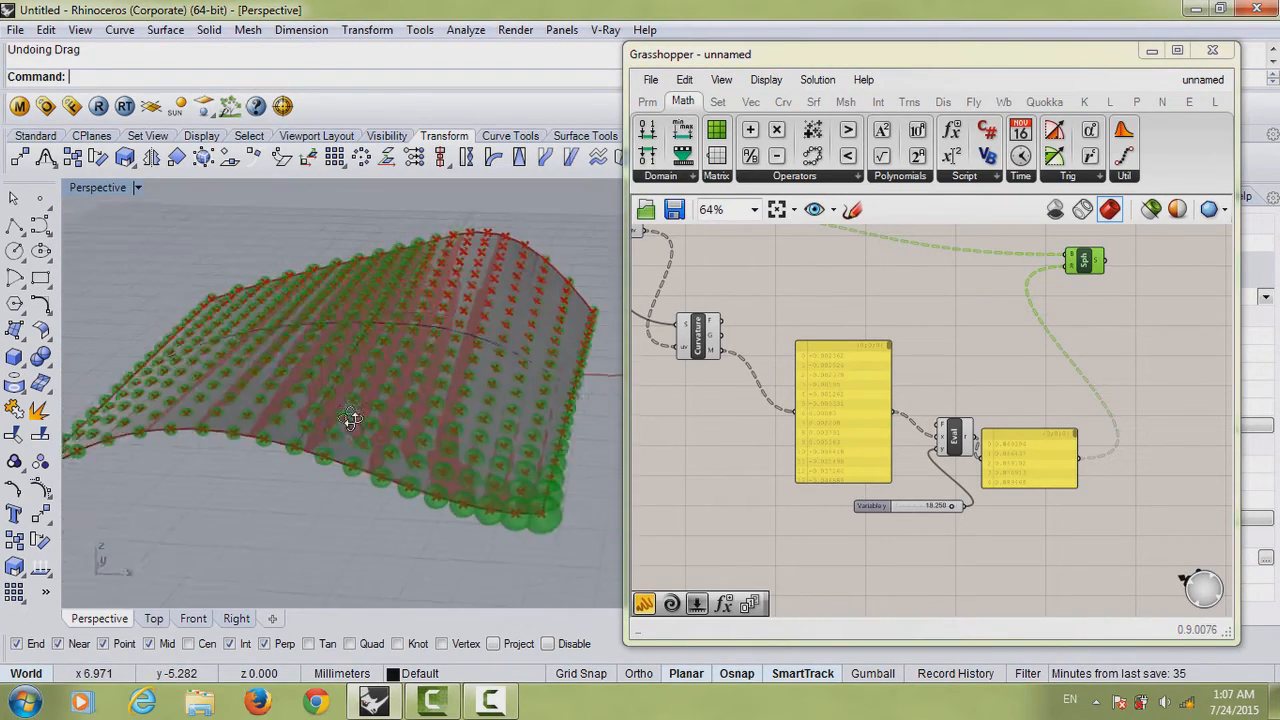
Drag Variable y to about 18.4 so the curvature-sized spheres grow, orbiting to inspect them
{"action": "left_click_drag", "start_coordinate": [350, 420], "coordinate": [365, 448]}
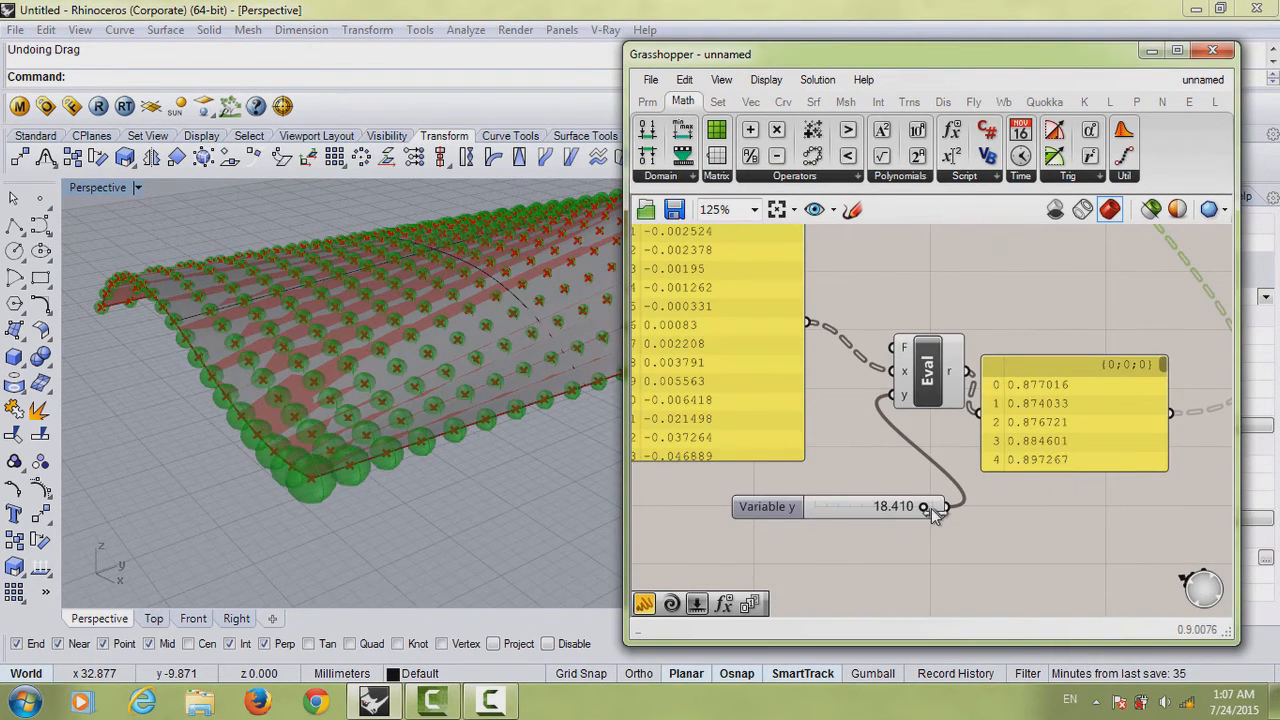
{"action": "left_click_drag", "start_coordinate": [923, 506], "coordinate": [932, 506]}
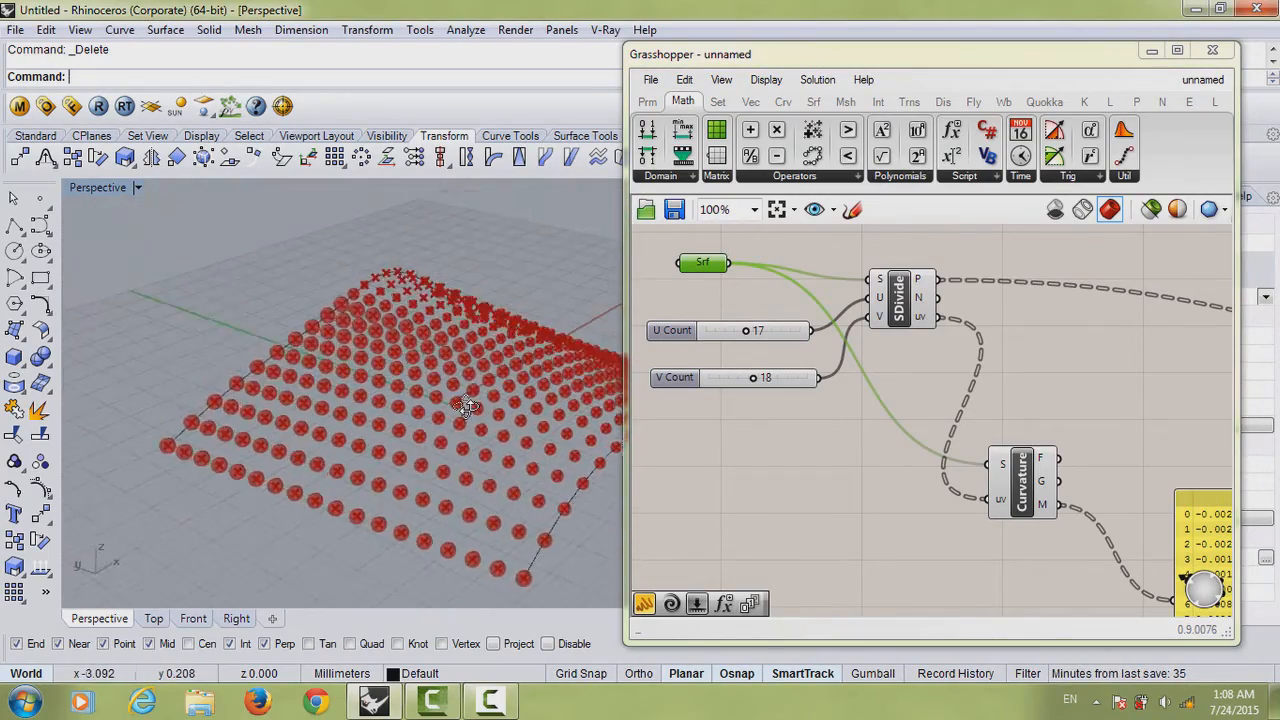
{"action": "left_click_drag", "start_coordinate": [465, 410], "coordinate": [410, 420]}
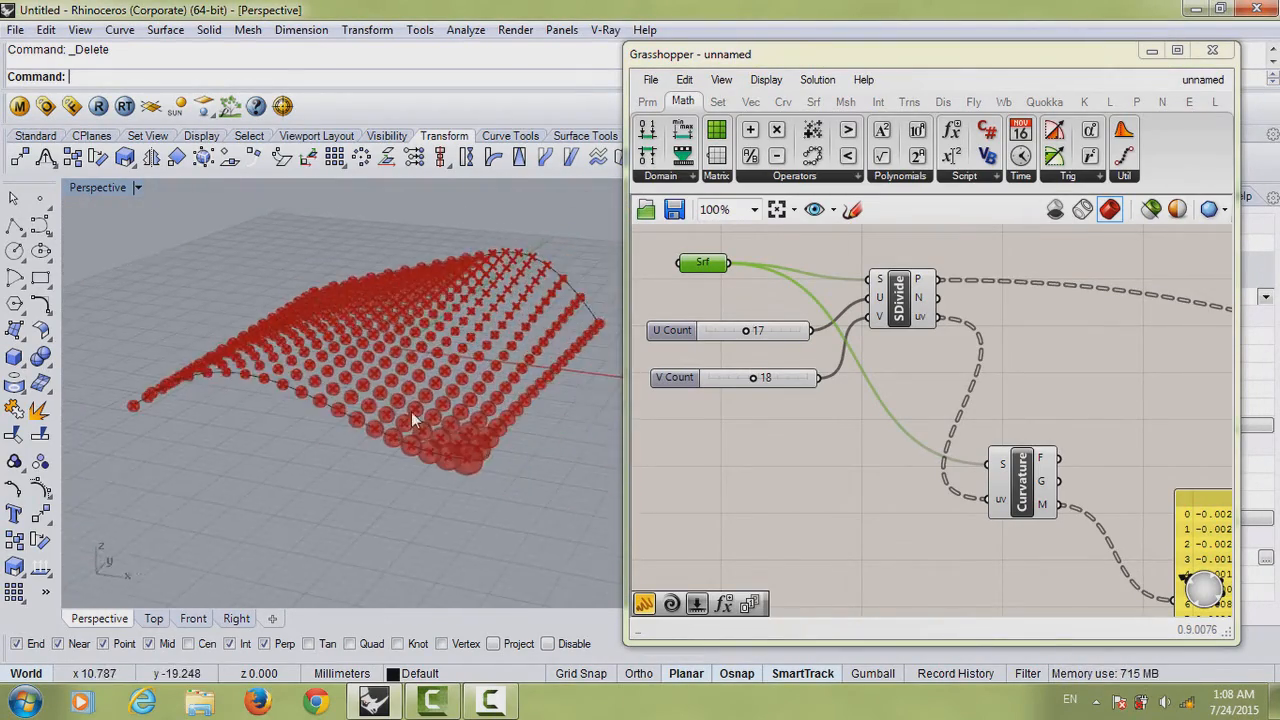
{"action": "left_click_drag", "start_coordinate": [410, 420], "coordinate": [400, 395]}
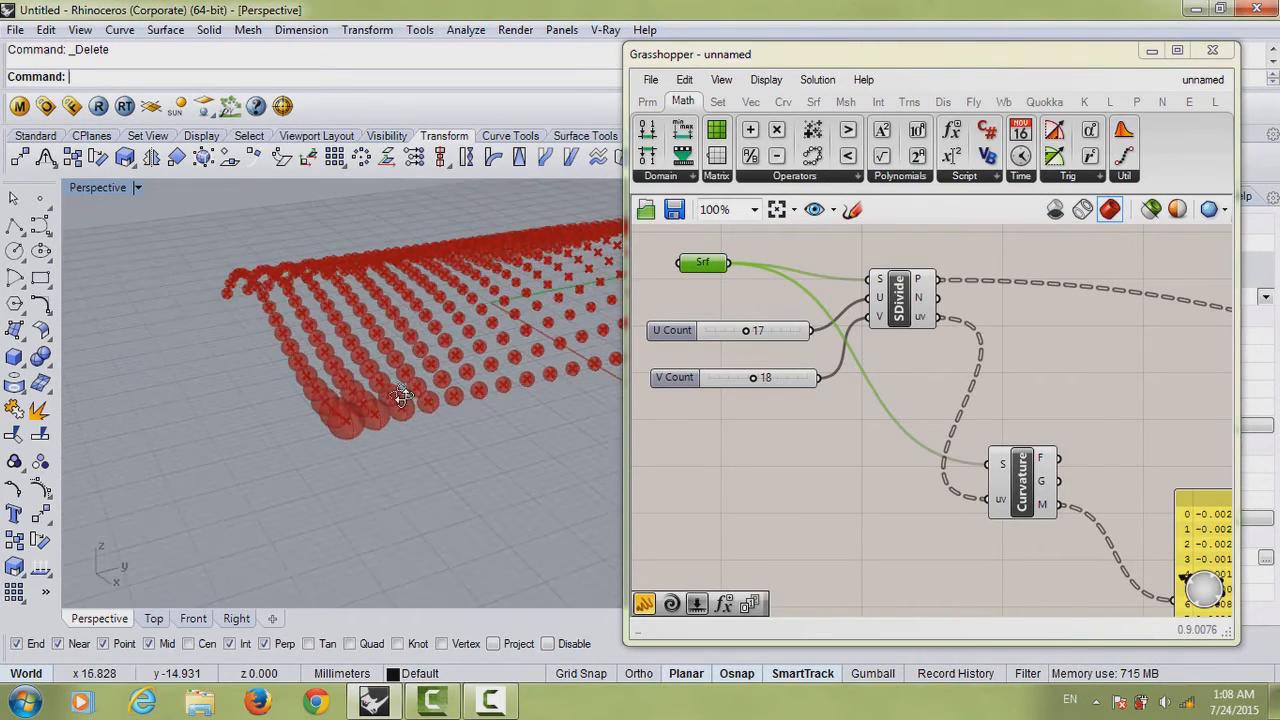
{"action": "left_click_drag", "start_coordinate": [400, 393], "coordinate": [400, 447]}
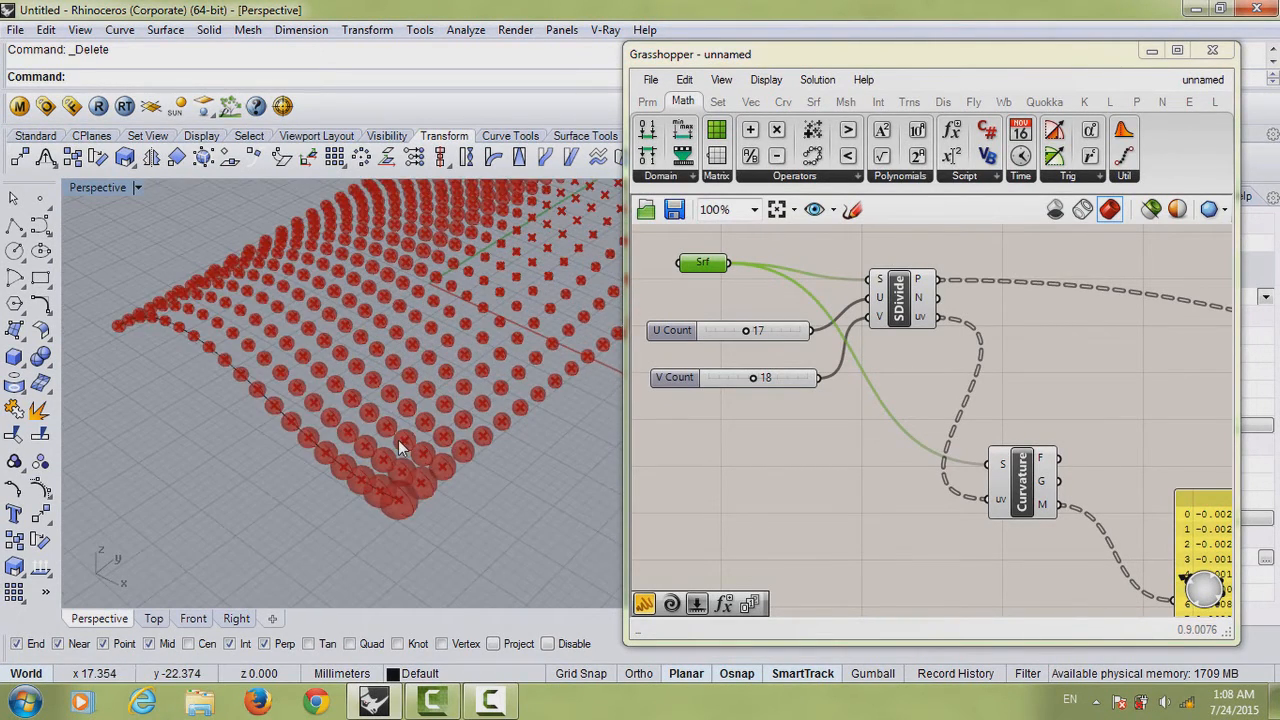